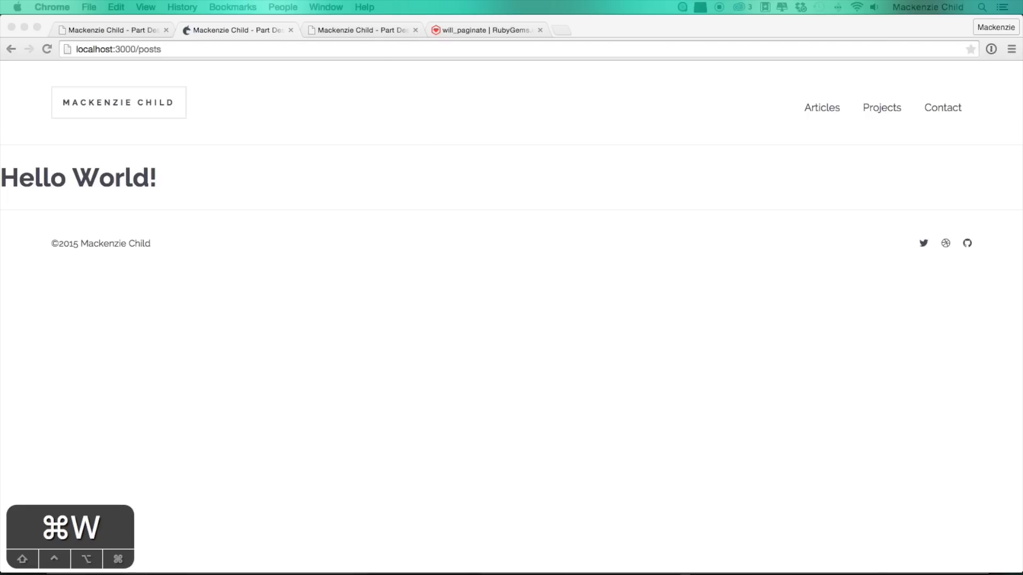
mouse_move(363, 384)
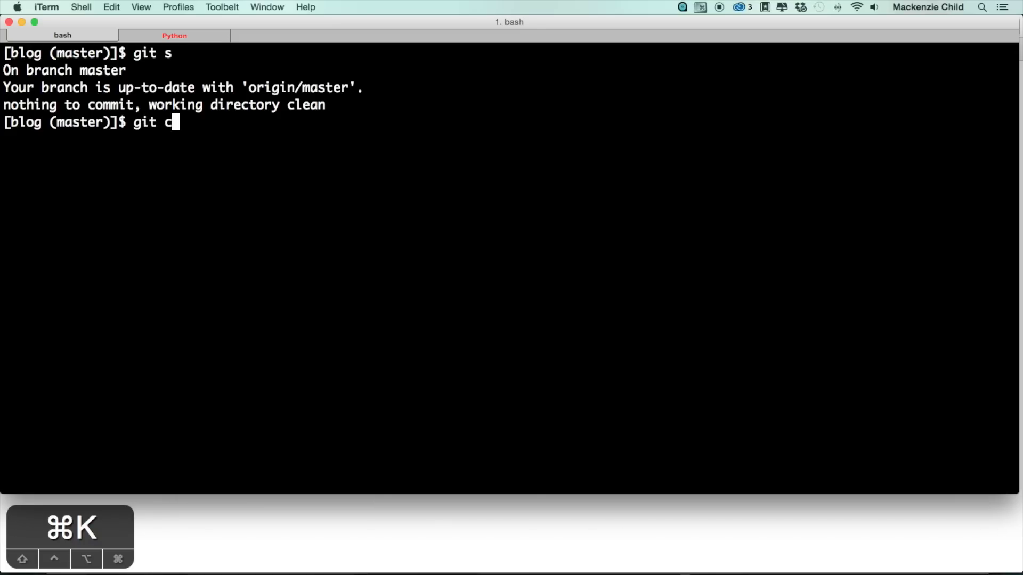
Create and check out the 'pagination' git branch, then clear the terminal.
type("heckout -b")
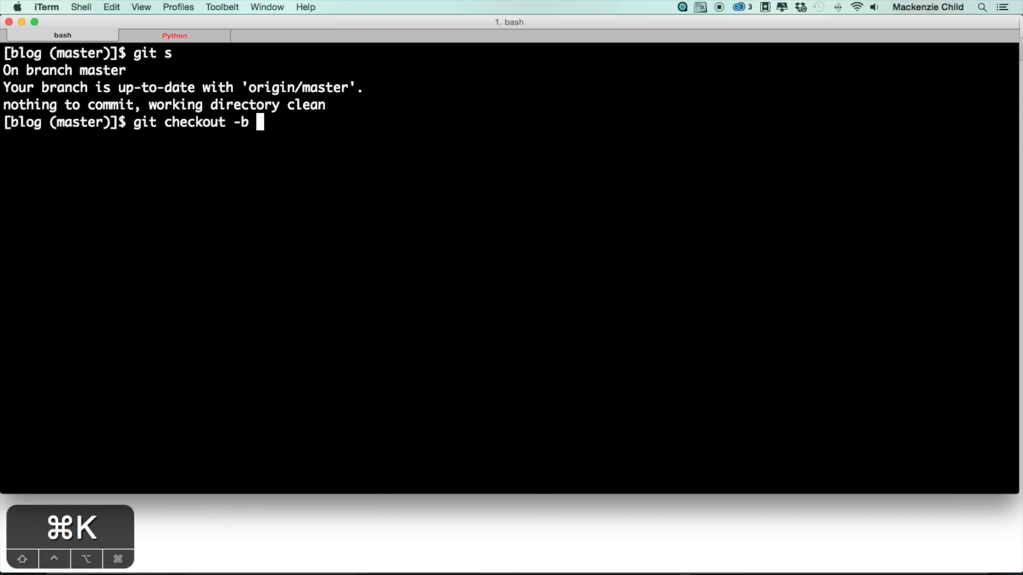
type("pagination")
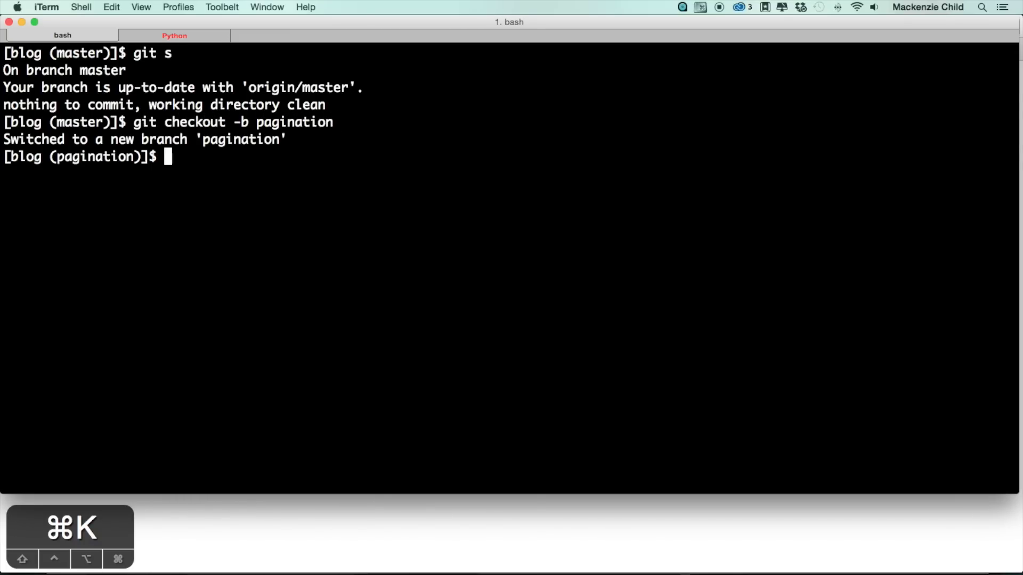
key("cmd+k")
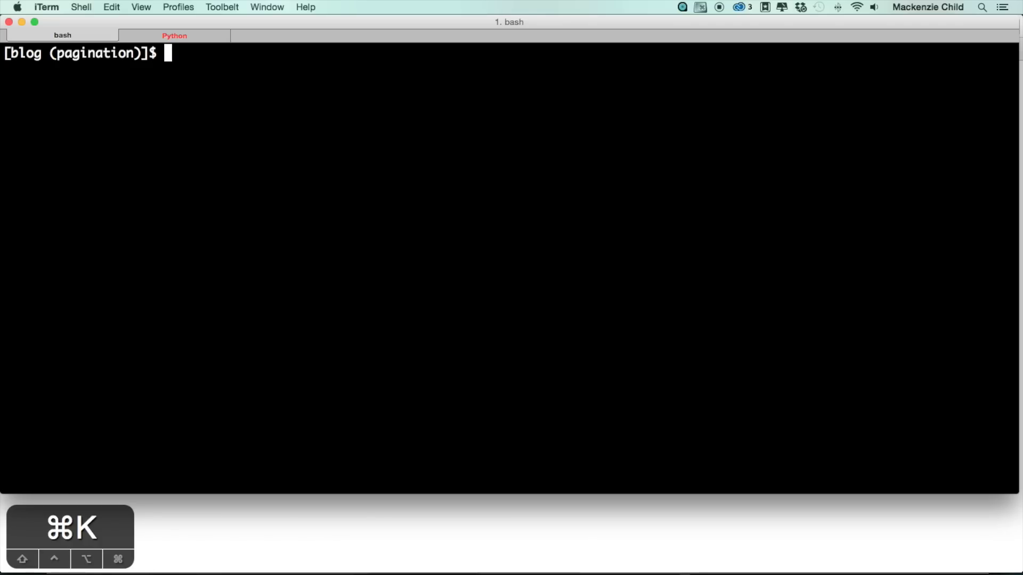
key("cmd+tab")
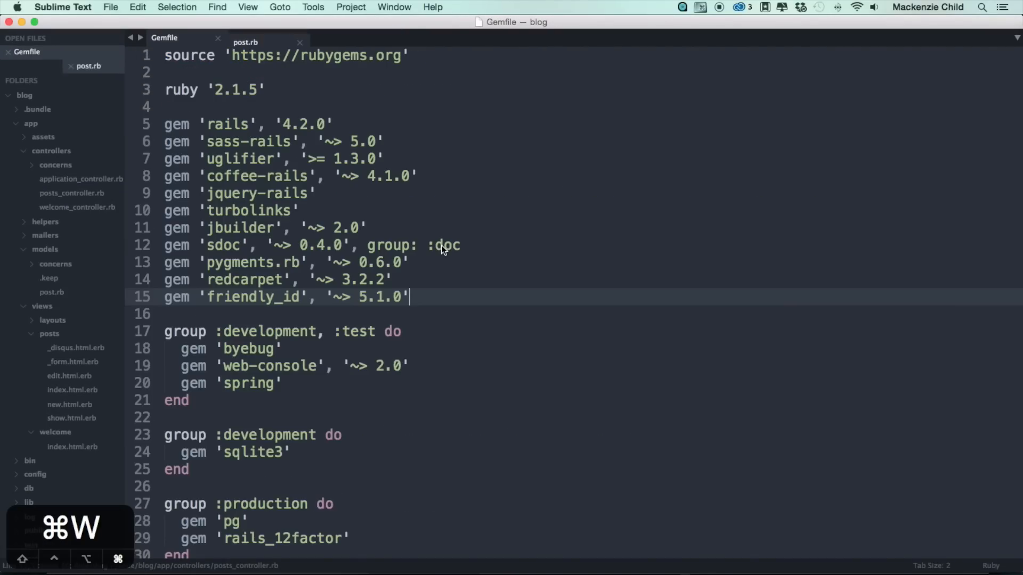
Replace Hello World in posts/index.html.erb with the posts markup copied from articles.html.
key("cmd+w")
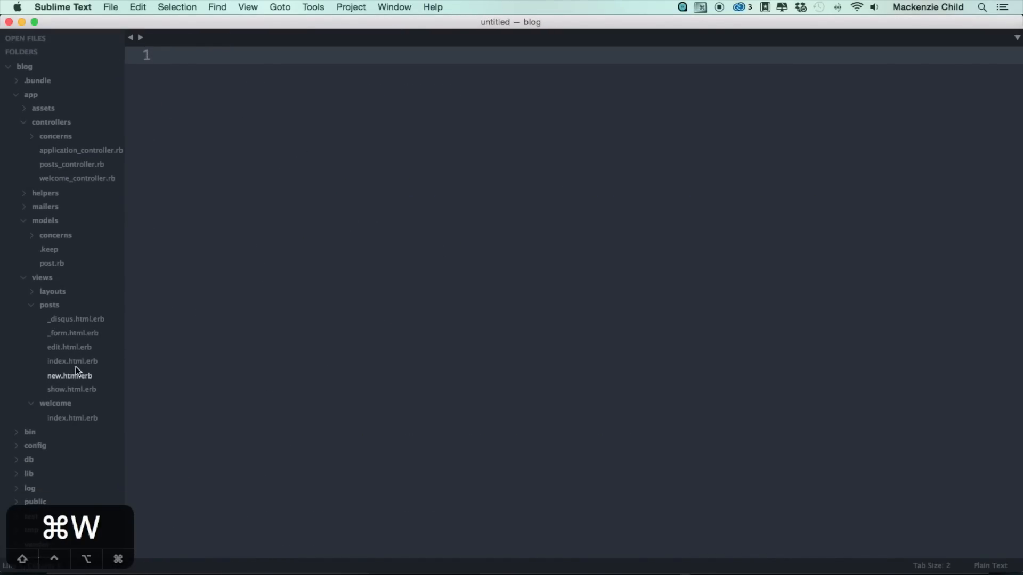
double_click(72, 360)
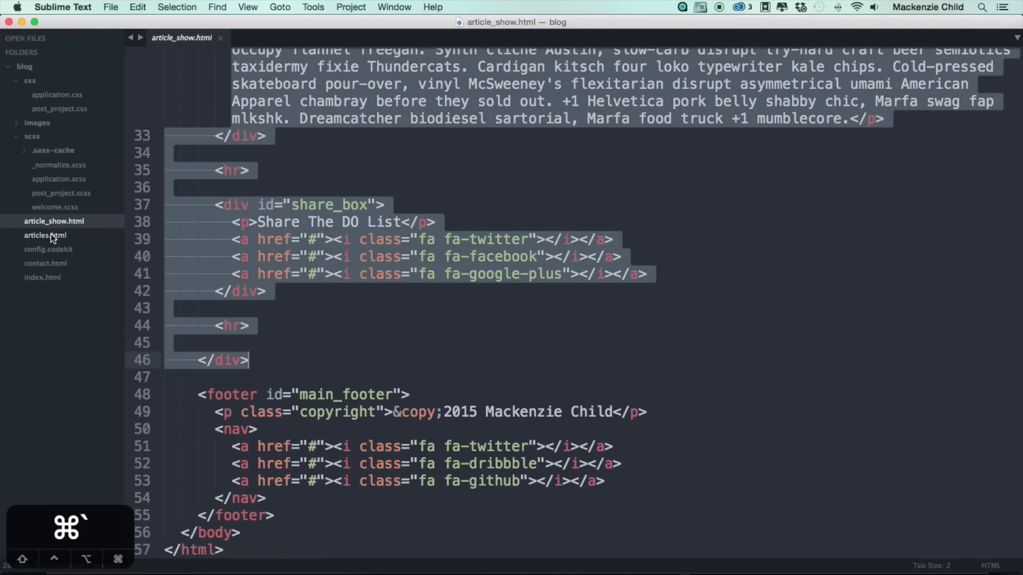
left_click(45, 235)
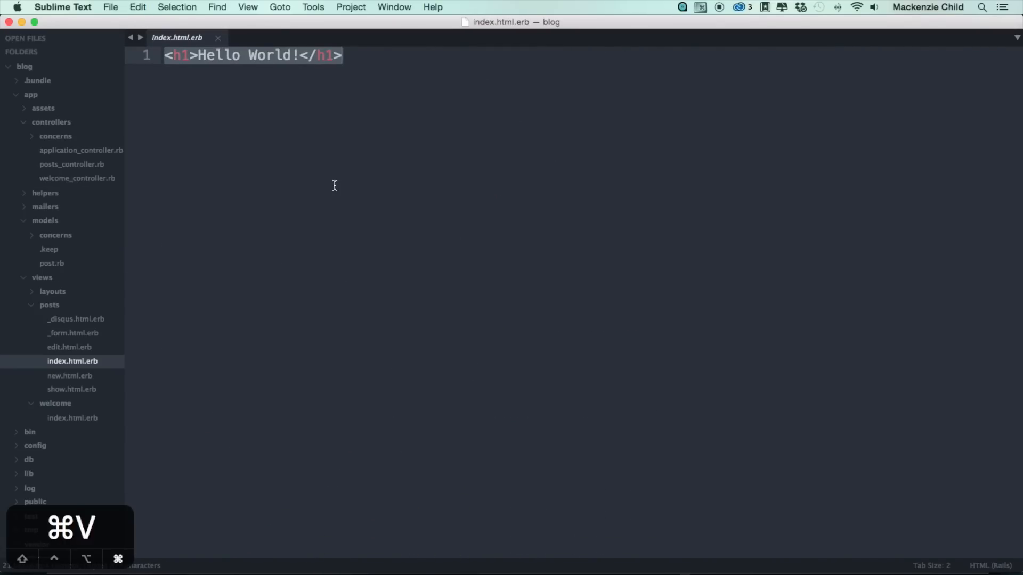
key("cmd+v")
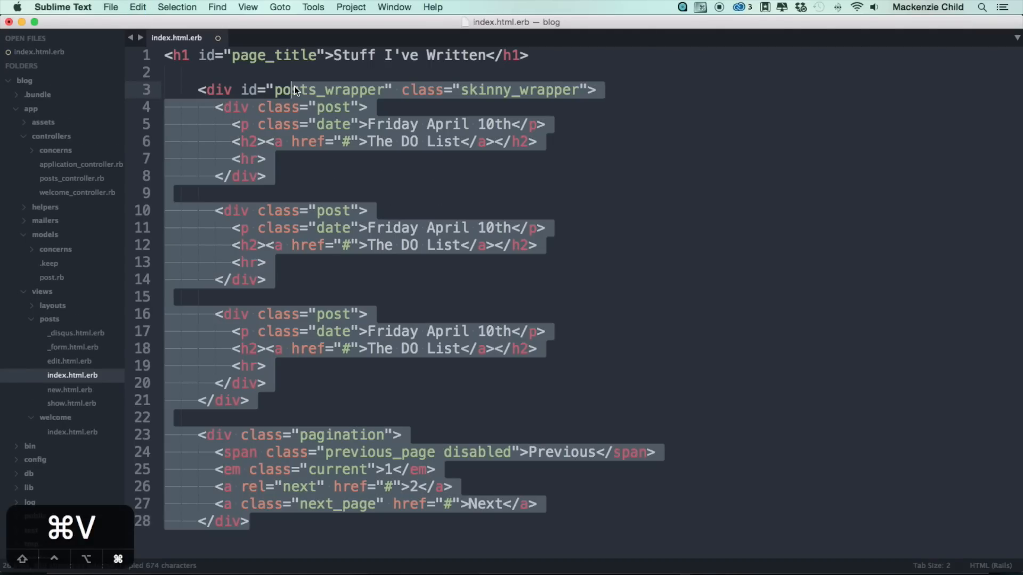
key("cmd+tab")
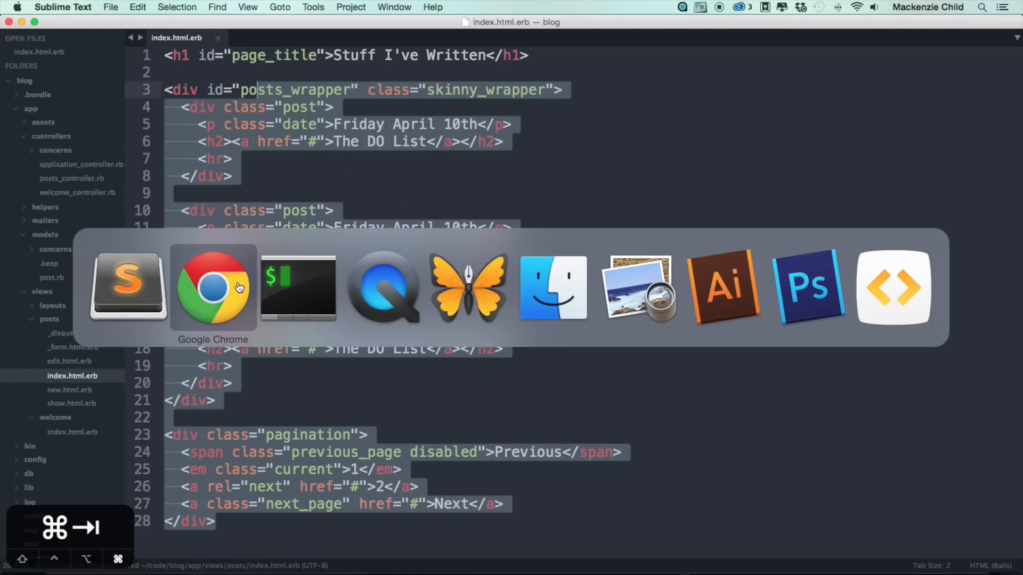
Reload localhost:3000/posts to show the 'Stuff I've Written' title and three posts.
left_click(212, 288)
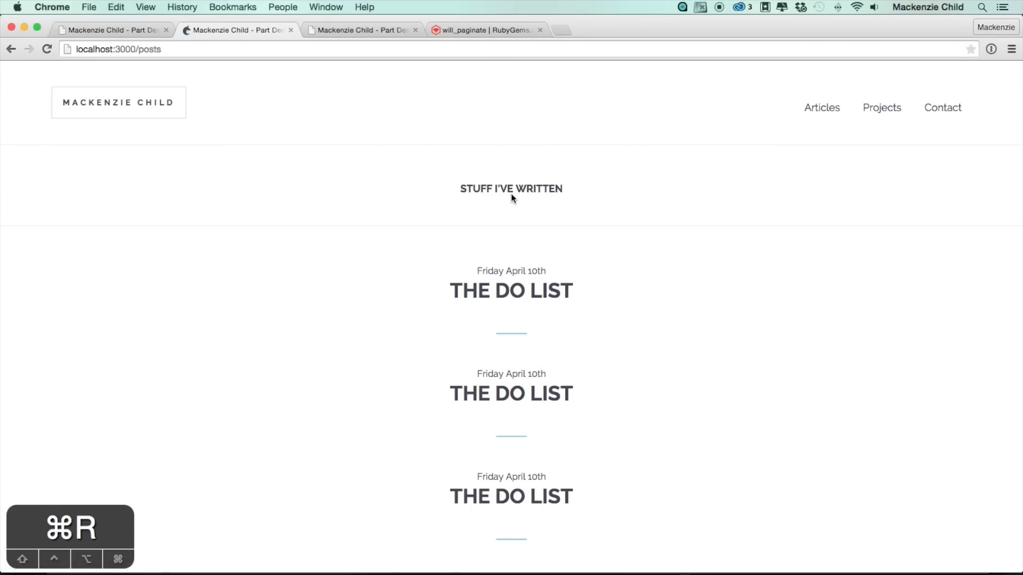
key("cmd+r")
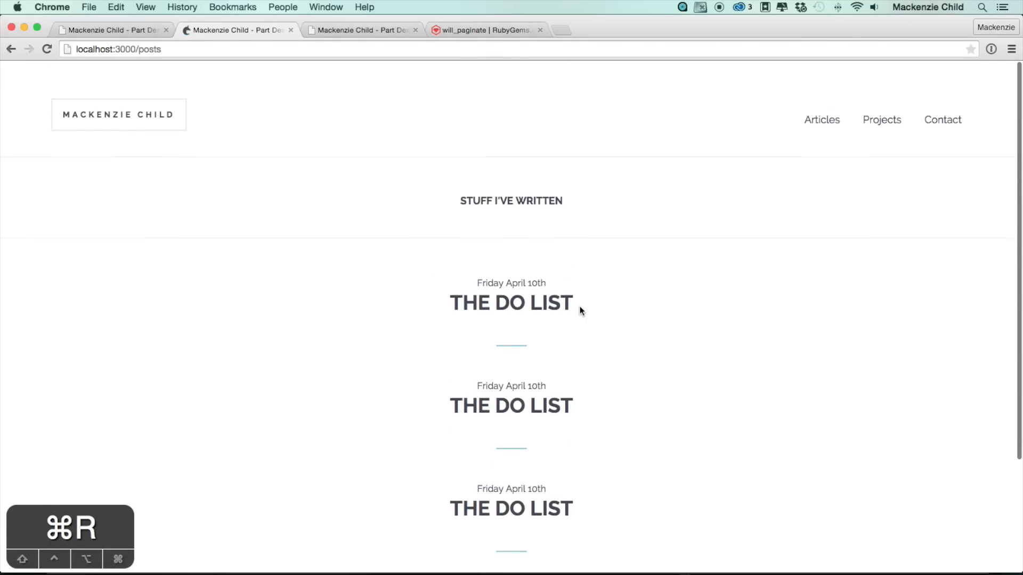
key("cmd+tab")
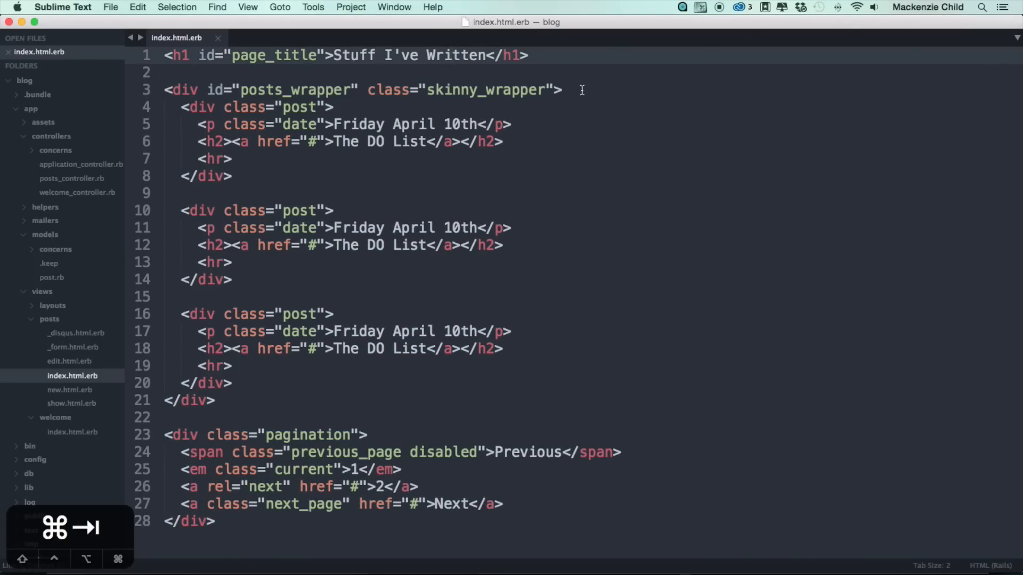
key("enter")
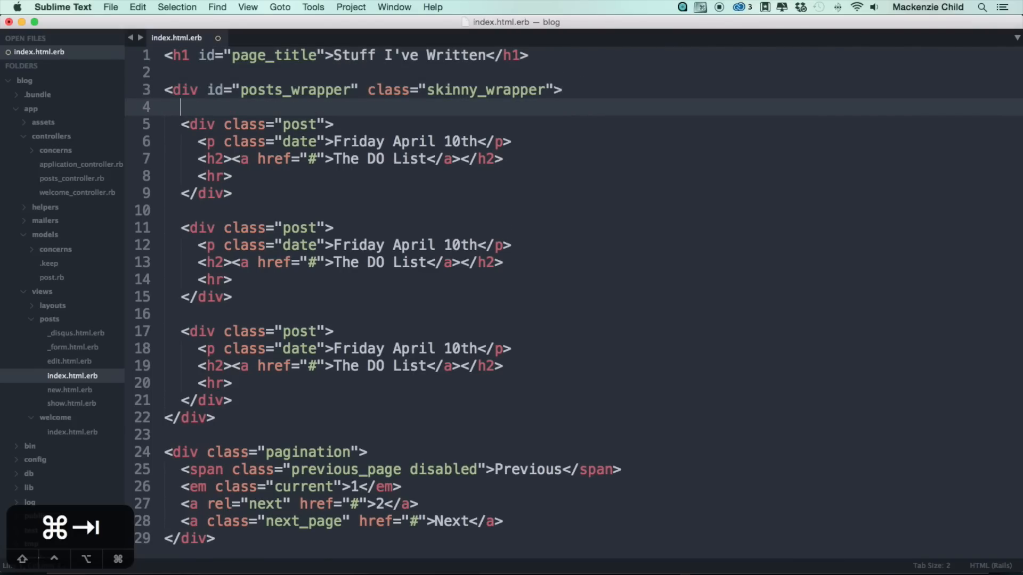
type("<%")
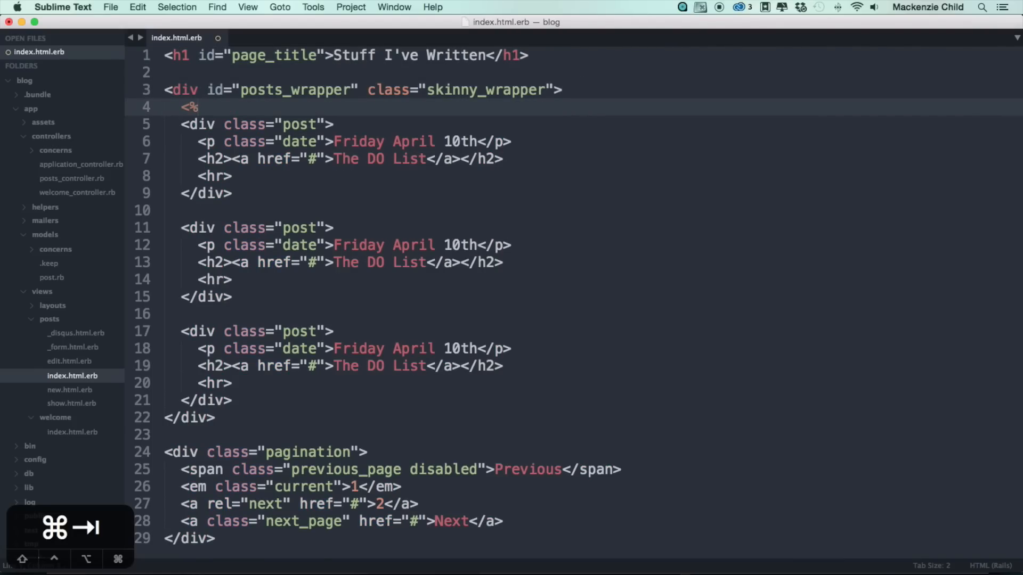
type("@posts.")
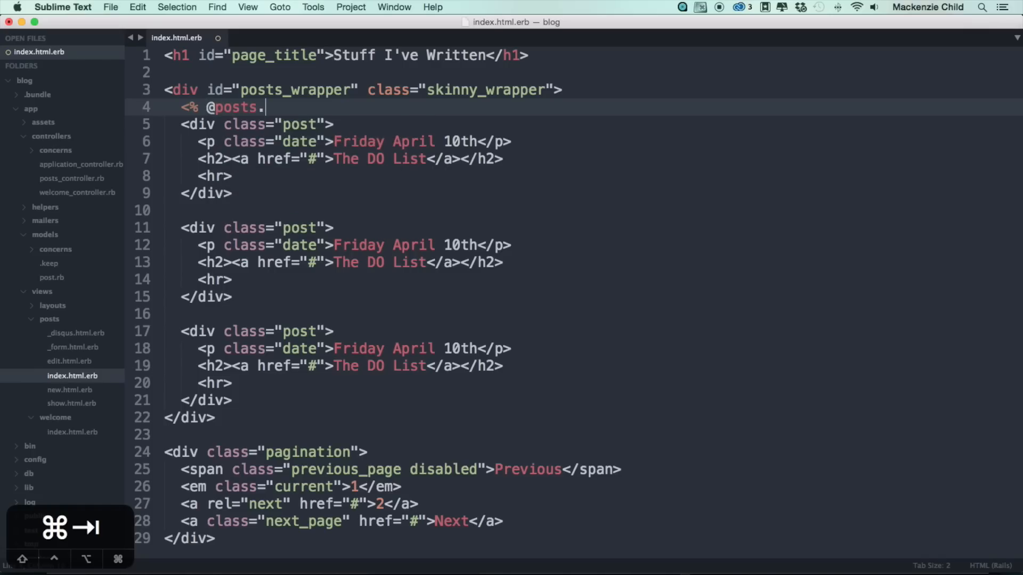
type("each do |")
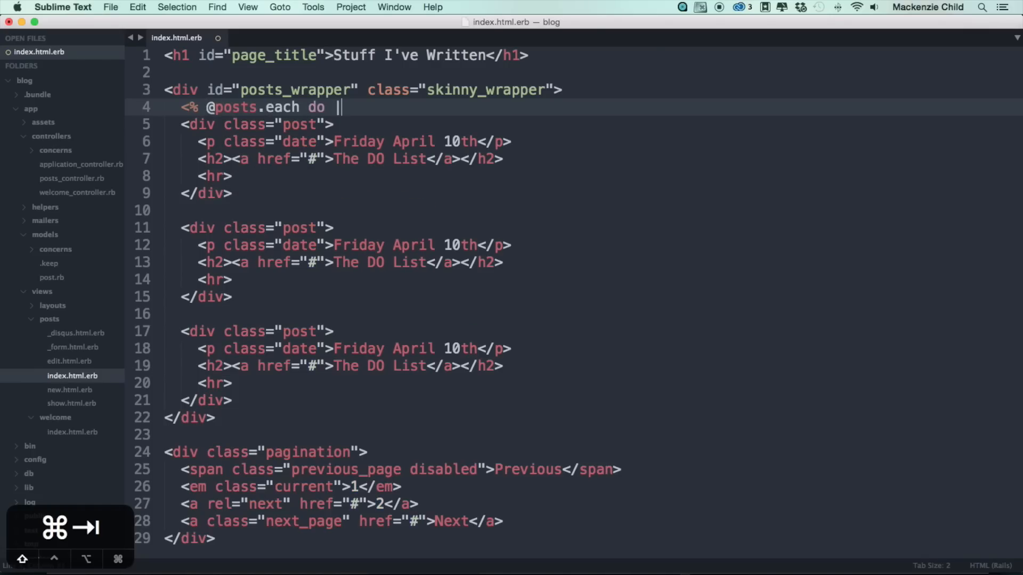
type("post| %>")
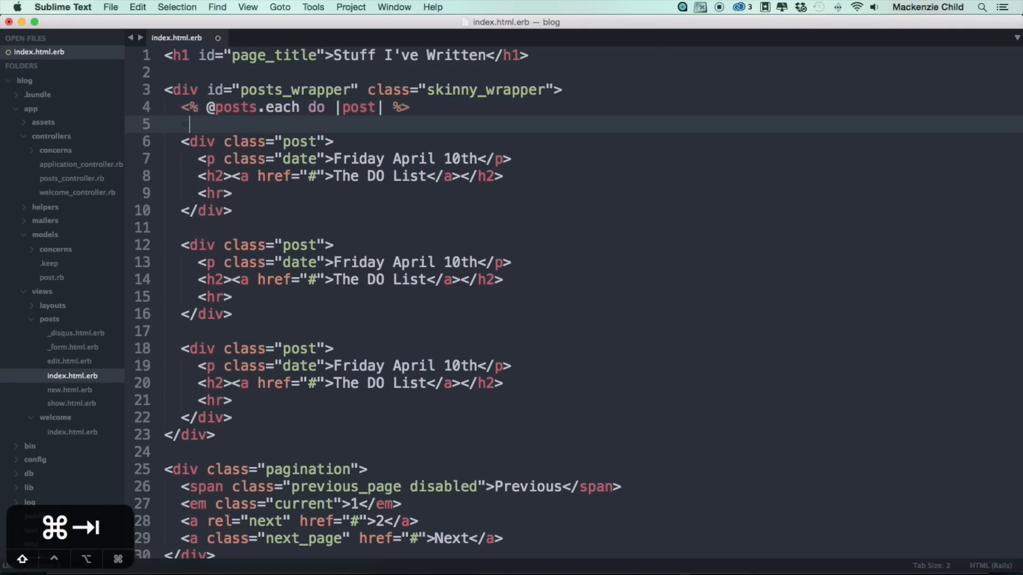
type("<% end %>")
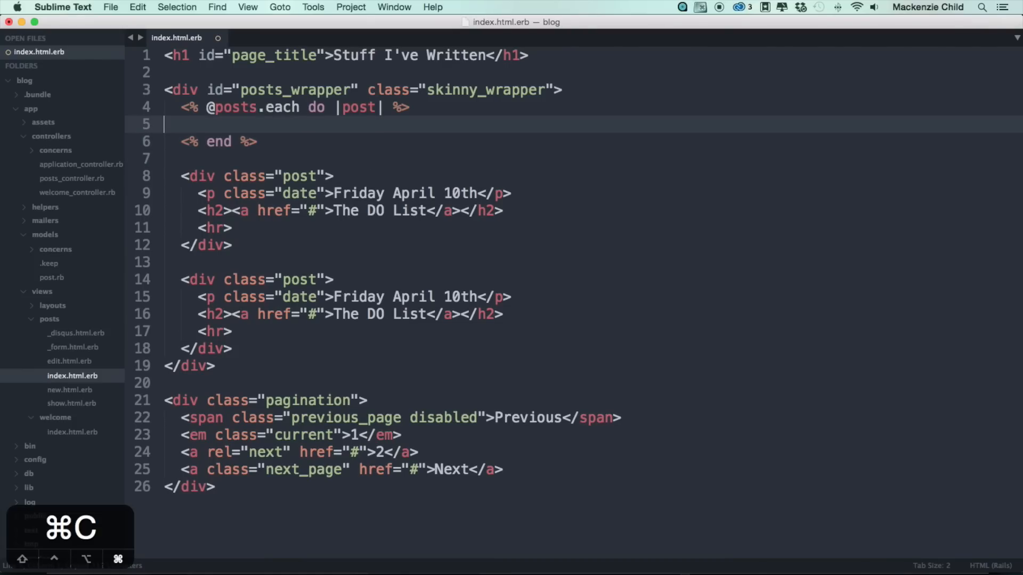
key("cmd+v")
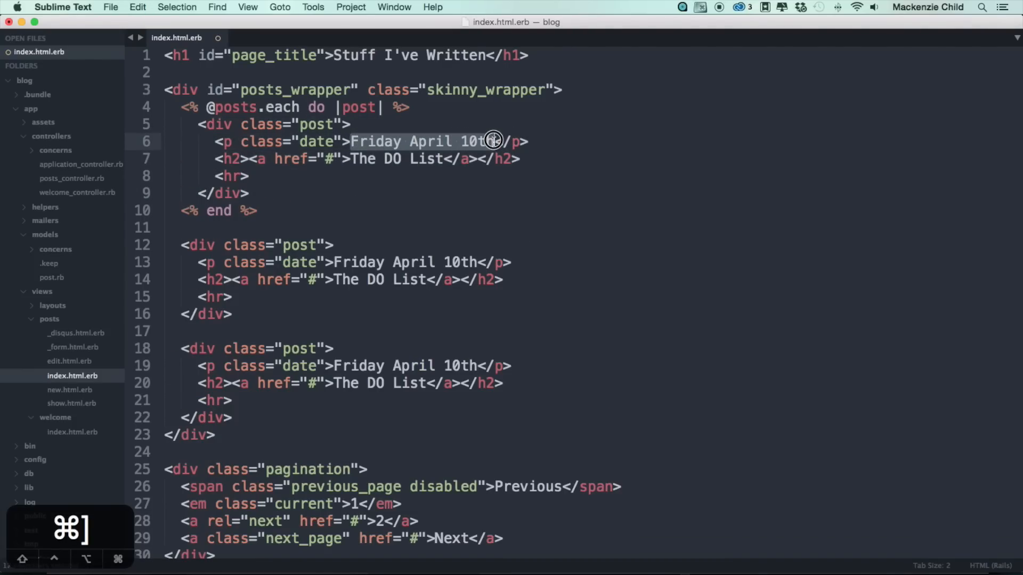
Show each post's date with post.created_at.strftime('%A, %B %d').
type("<%=")
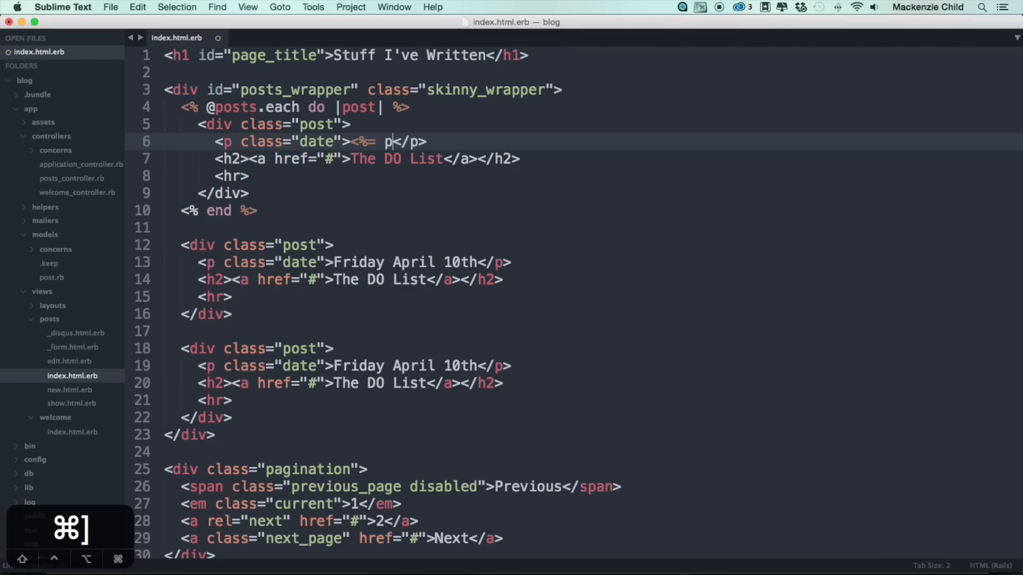
type("ost.created_at")
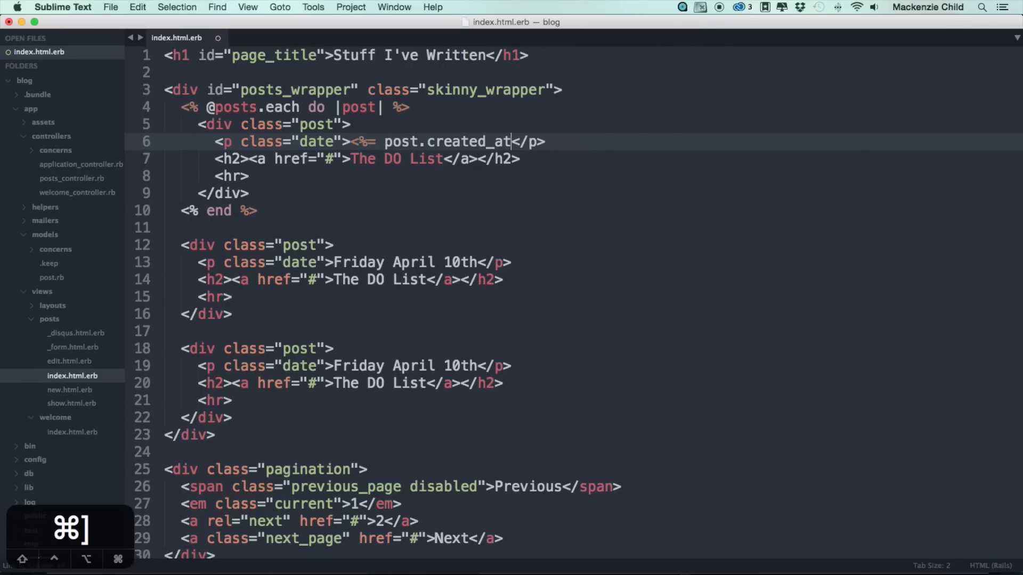
type(".strftime")
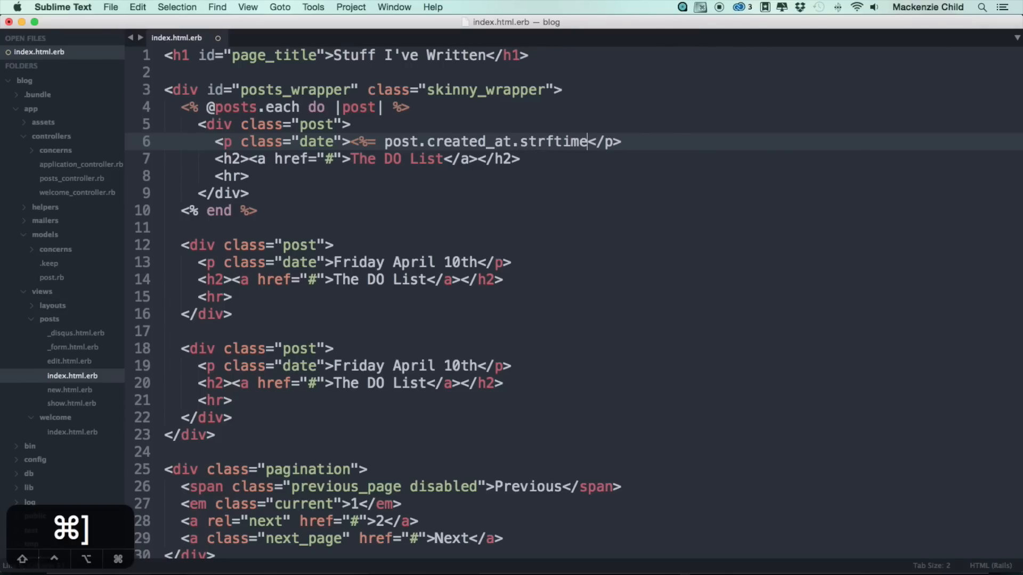
type("(")
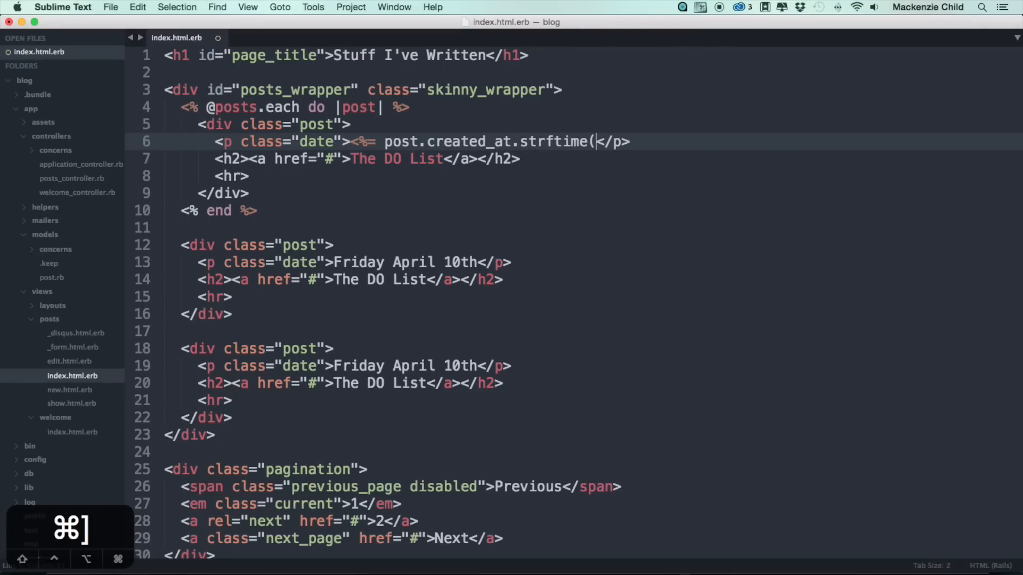
type("'%A,")
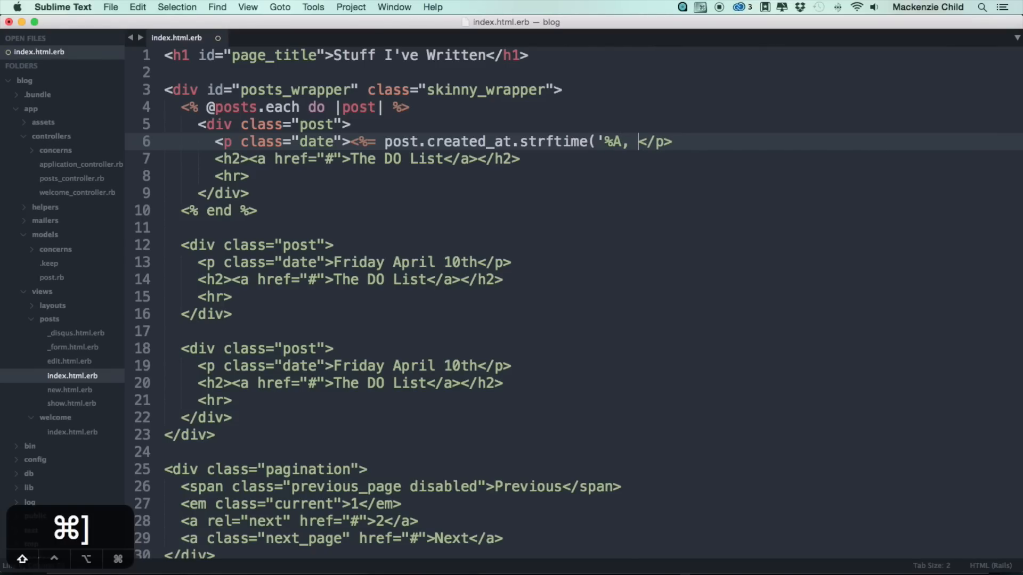
type("%B")
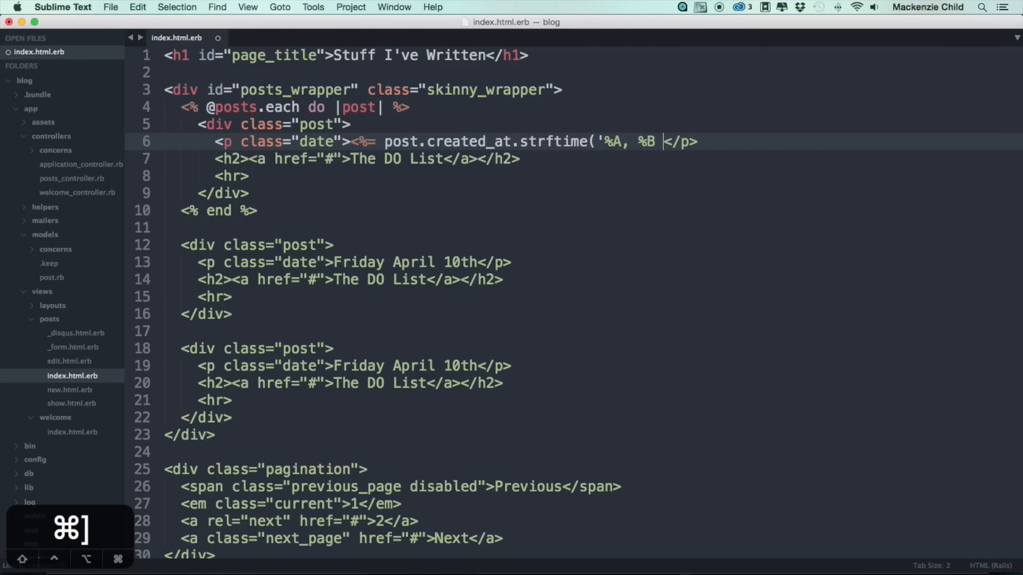
type("d")
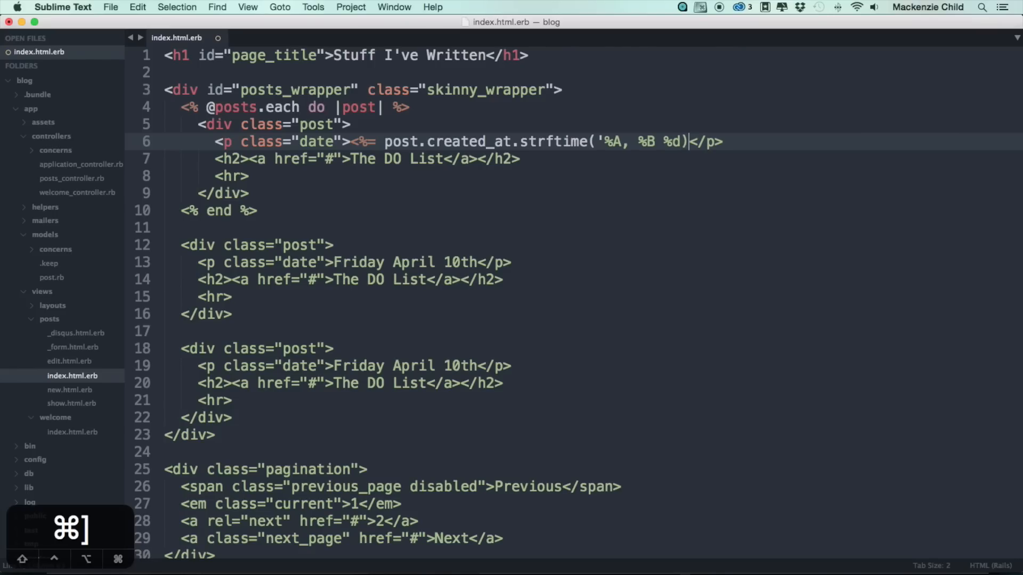
type("'")
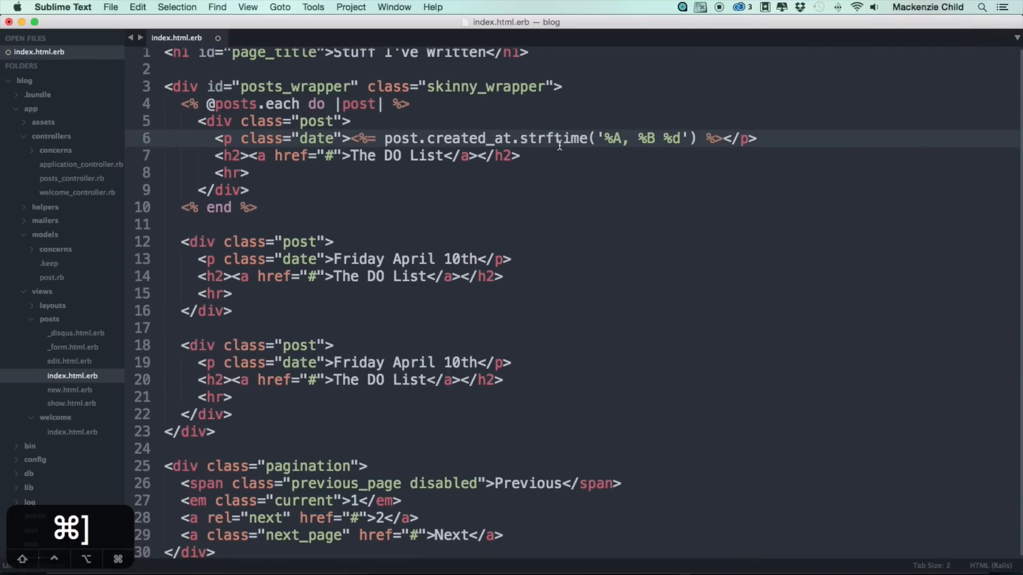
key("cmd+tab")
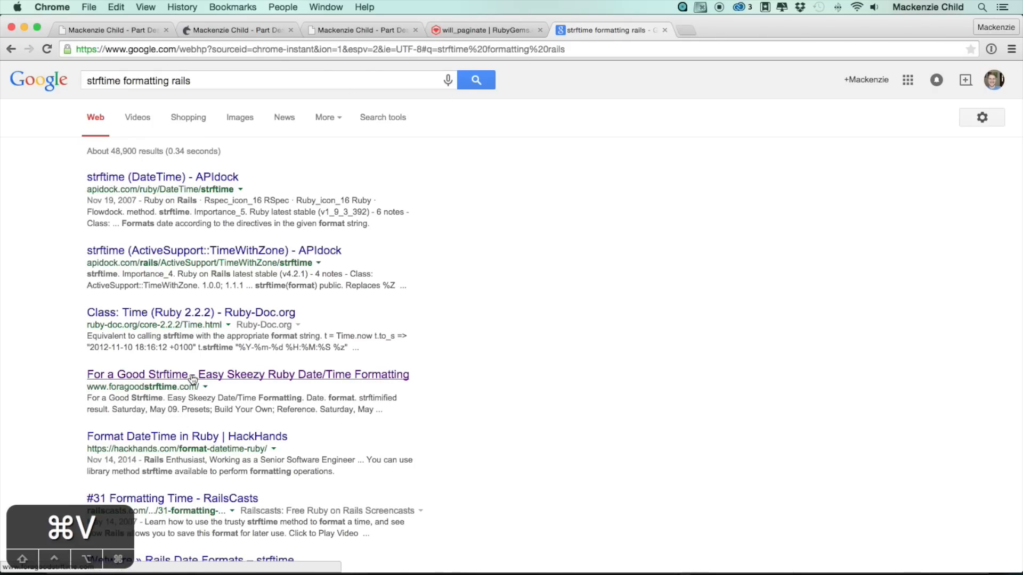
Preview numeric, month-day-year and weekday presets on For a Good Strftime, then close it.
left_click(247, 374)
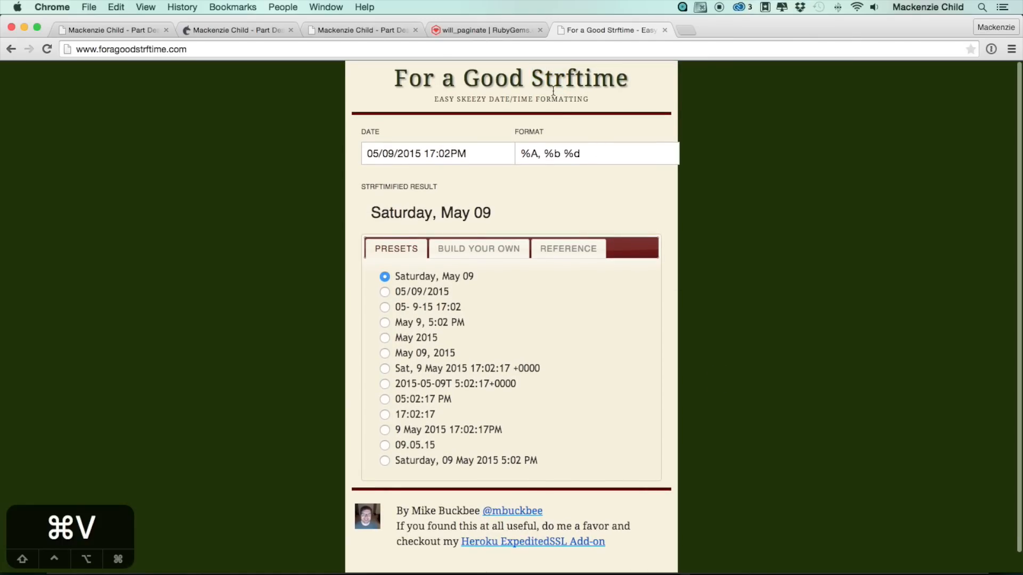
left_click(384, 307)
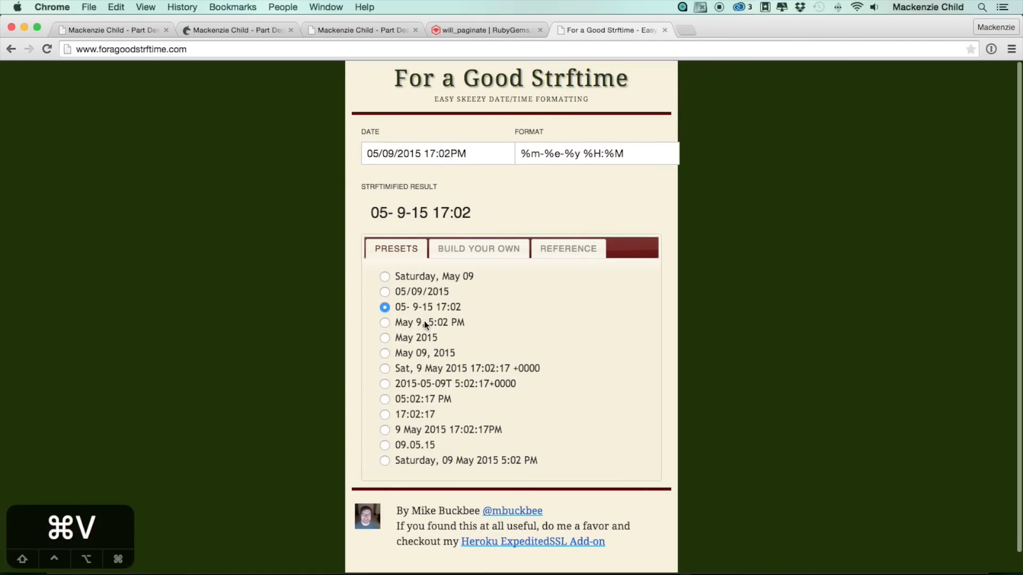
left_click(384, 352)
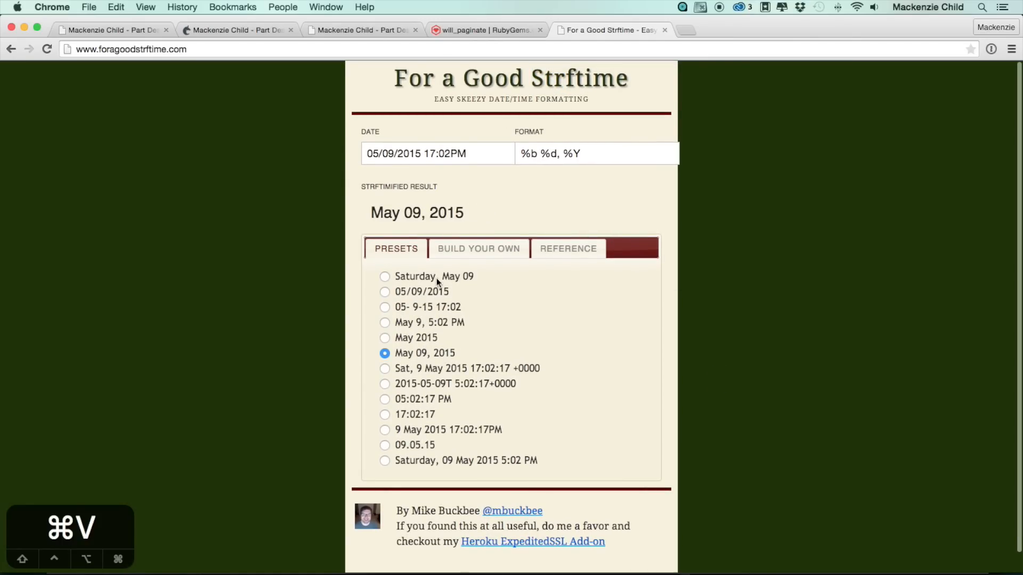
left_click(384, 276)
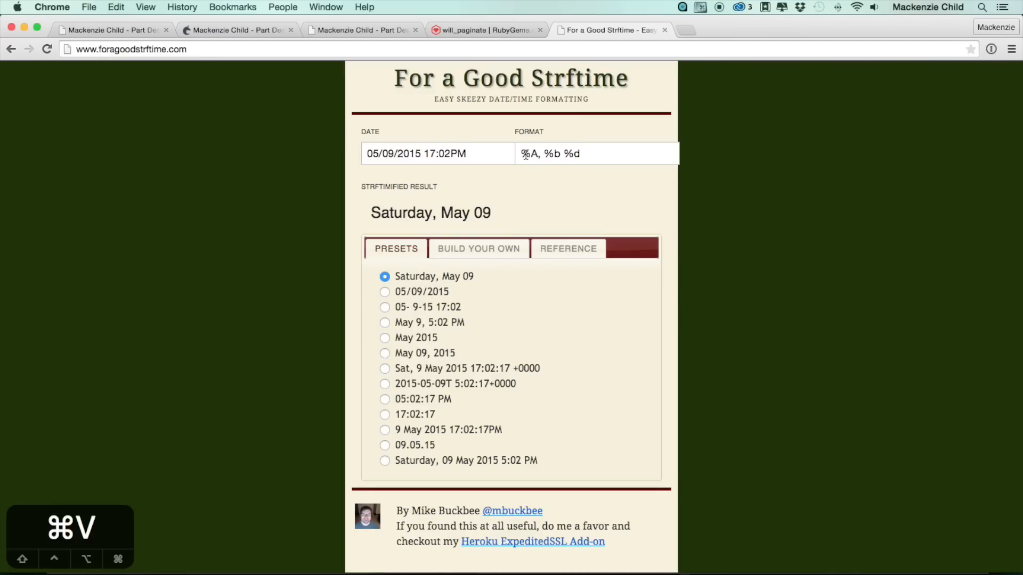
double_click(526, 153)
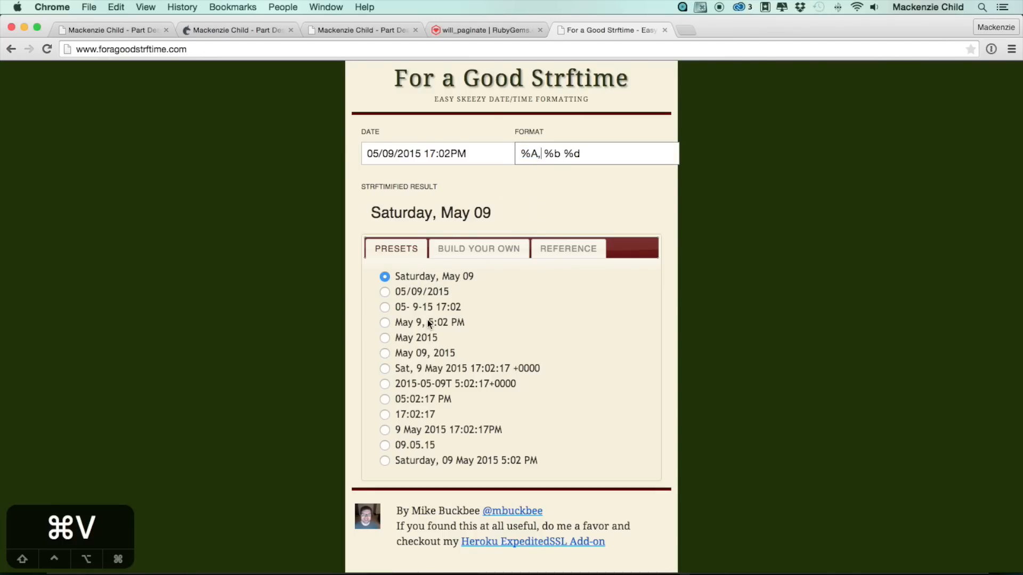
left_click(478, 249)
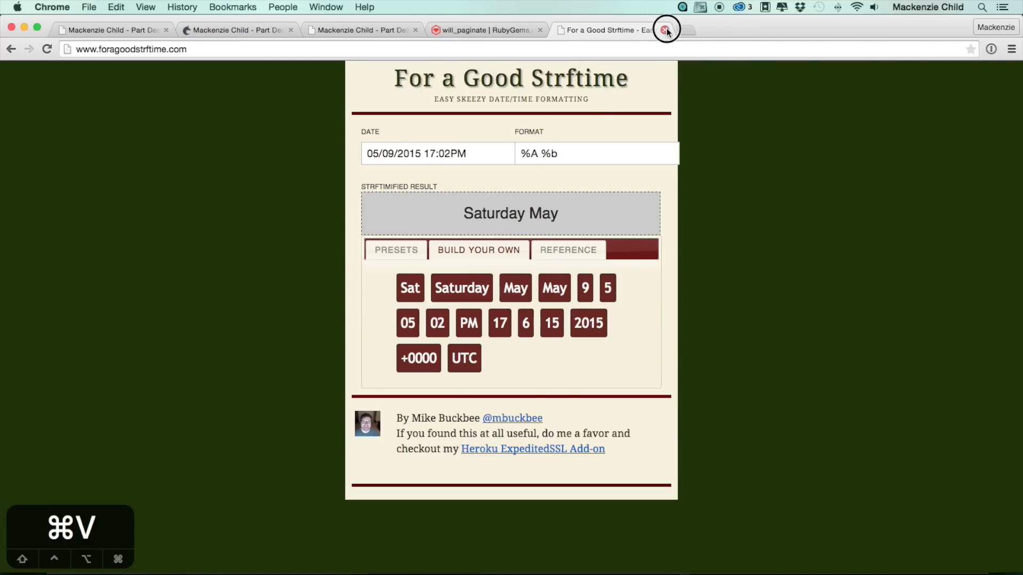
left_click(666, 29)
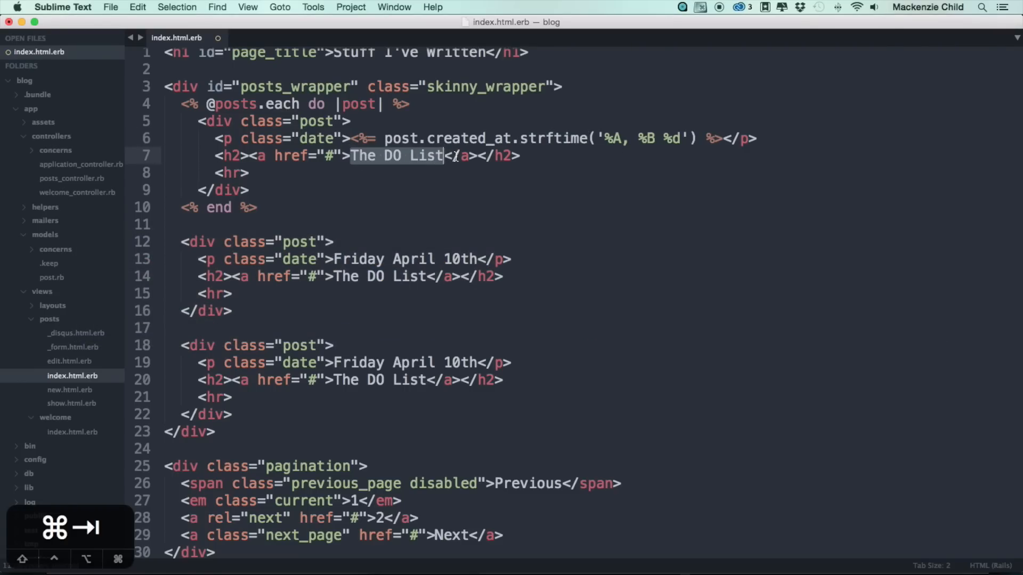
Replace the 'The DO List' heading with <%= link_to post.title, post %>.
type("<%= link_to")
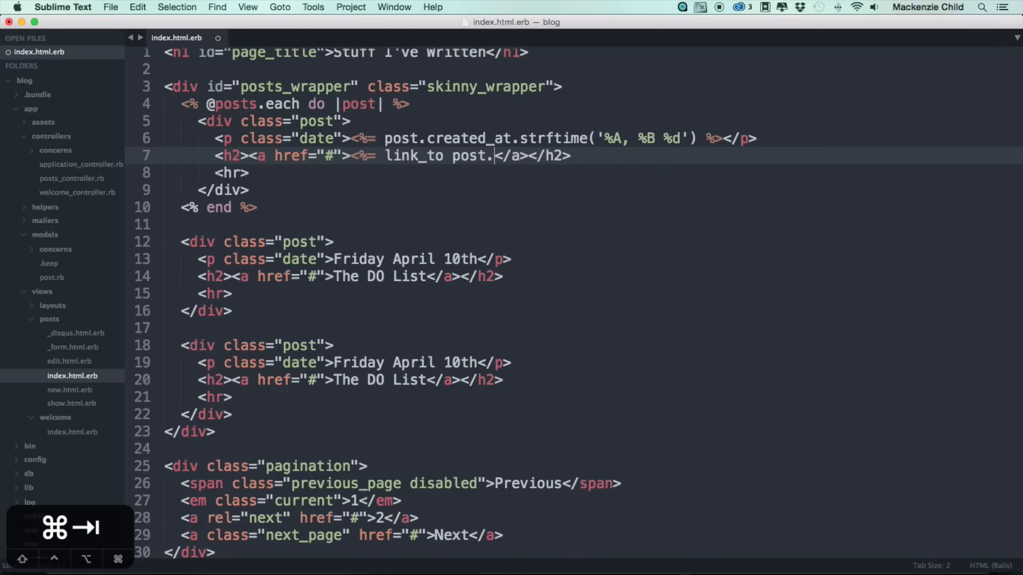
type("title, p")
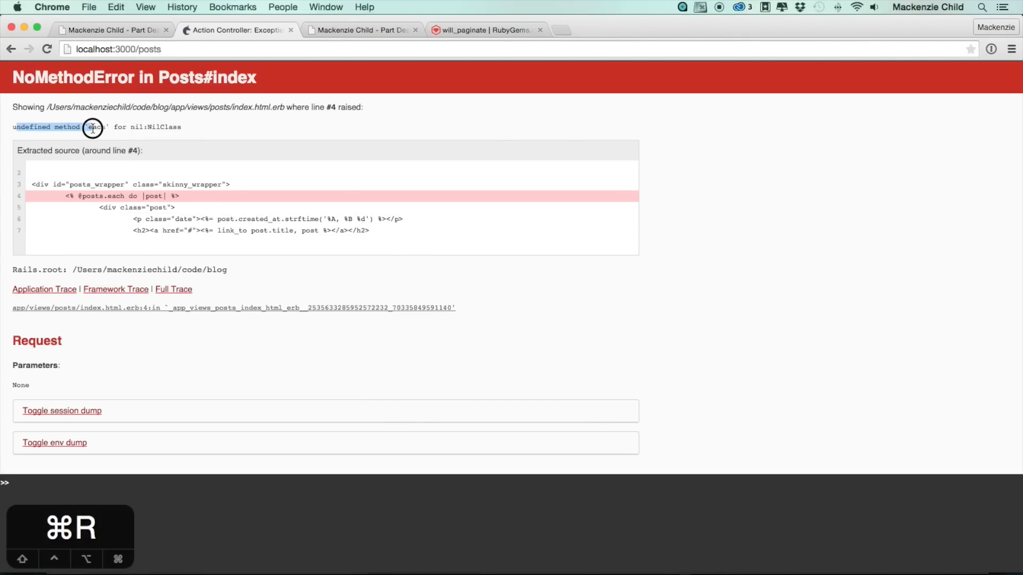
Return to Sublime Text after the undefined method each for nil error.
key("cmd+tab")
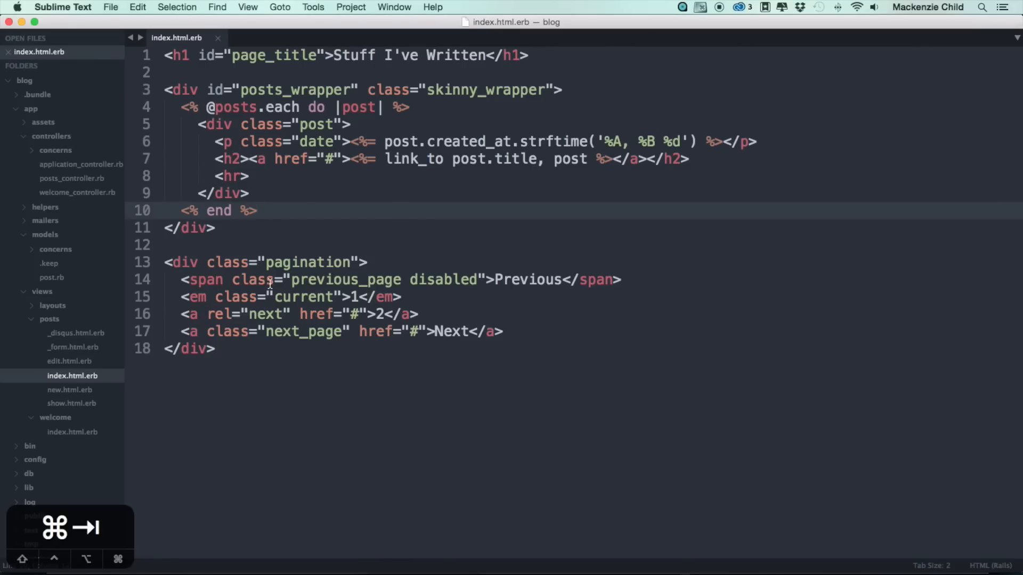
mouse_move(72, 183)
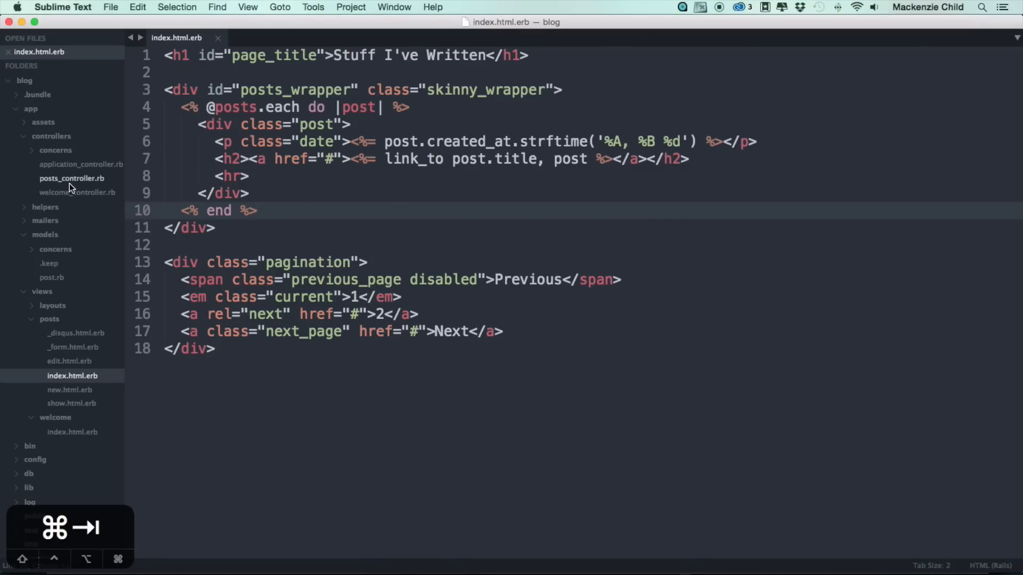
left_click(72, 178)
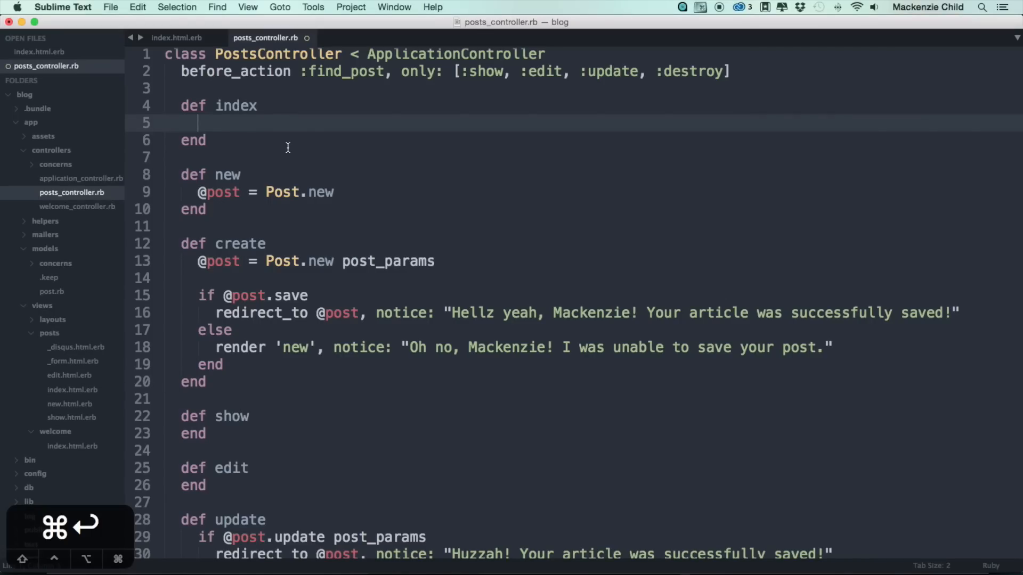
type("@p")
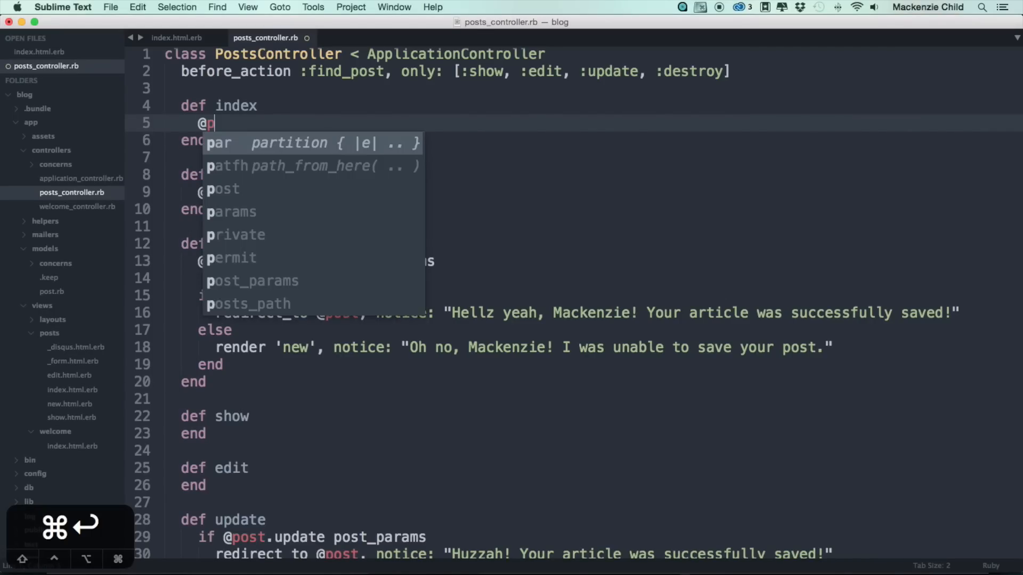
type("osts = Post.")
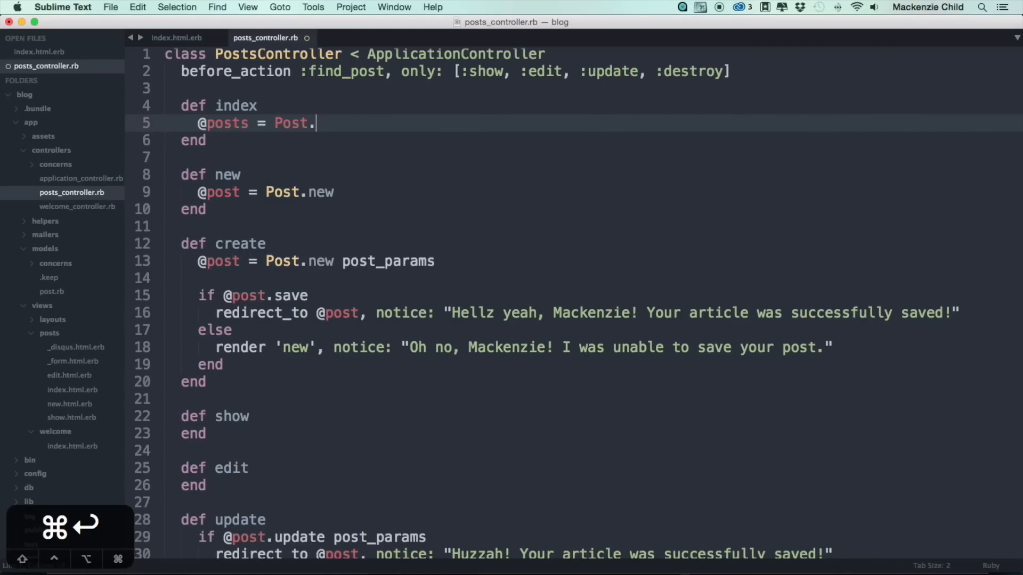
type("all")
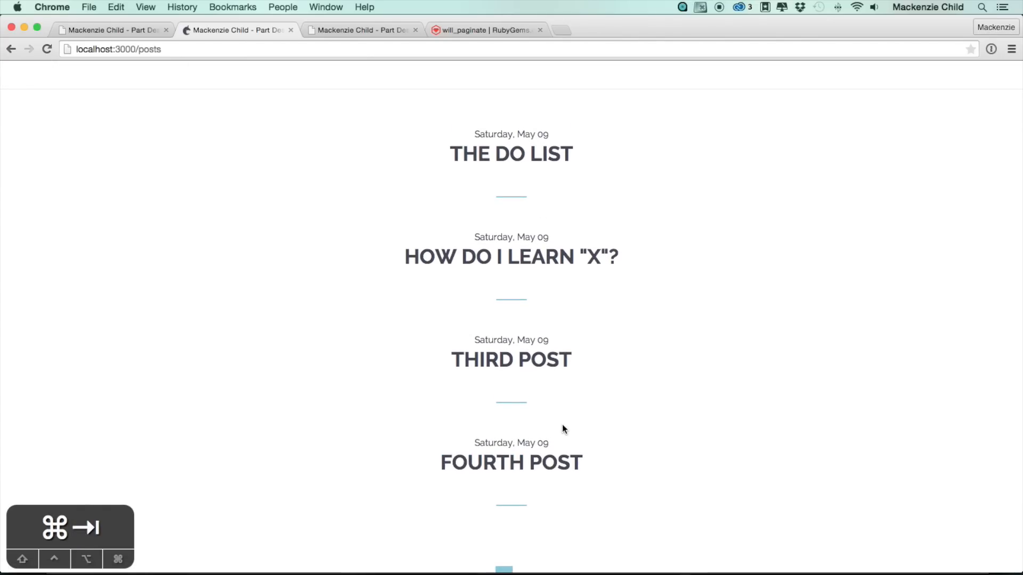
key("cmd+tab")
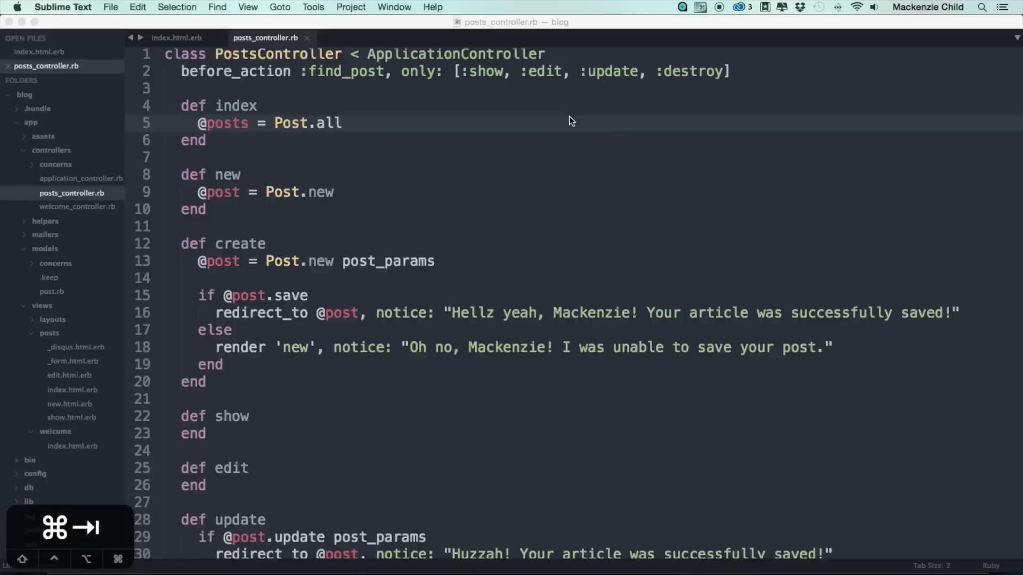
type(".order")
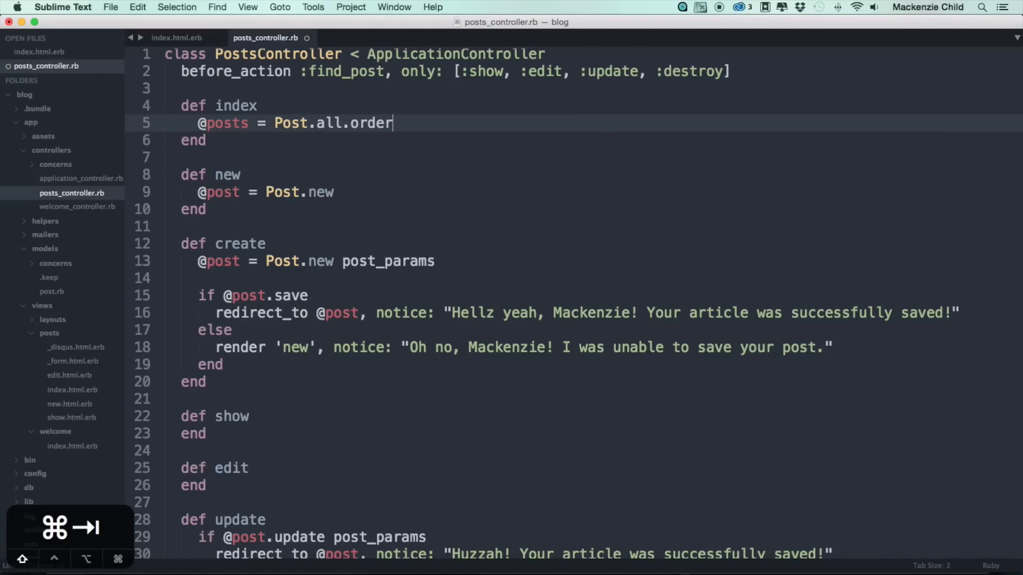
type("()")
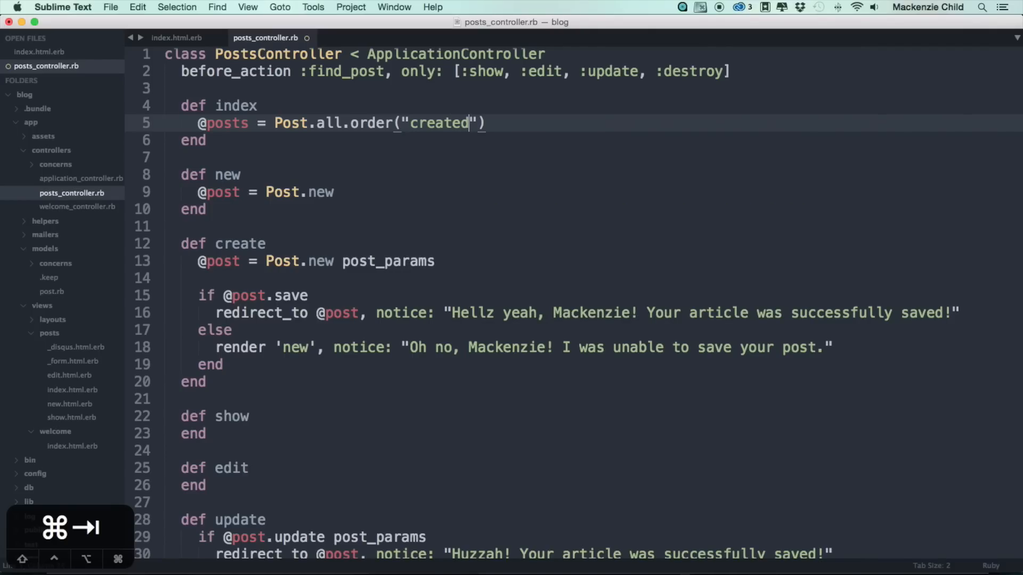
type("_at desc")
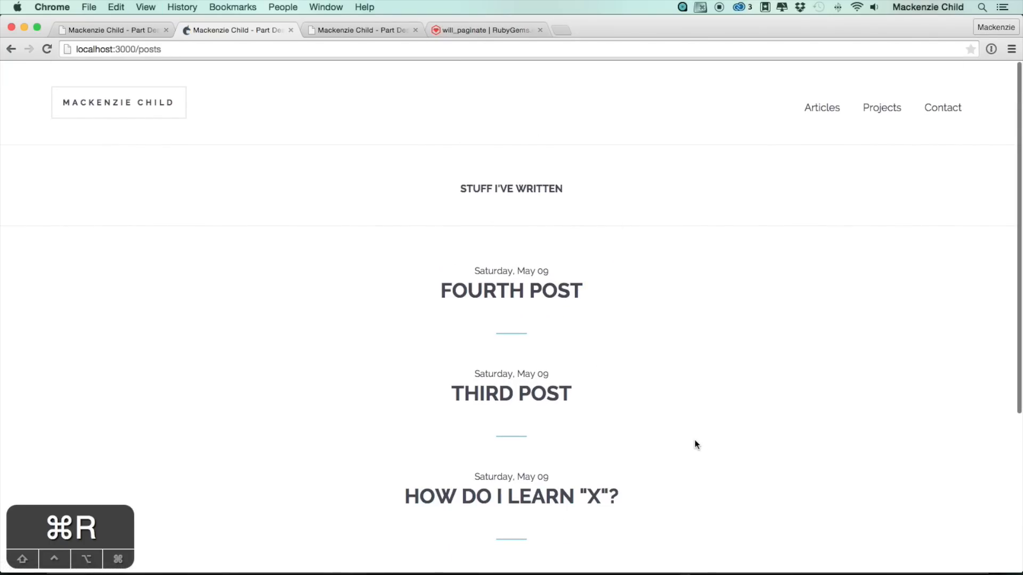
scroll("down", 3)
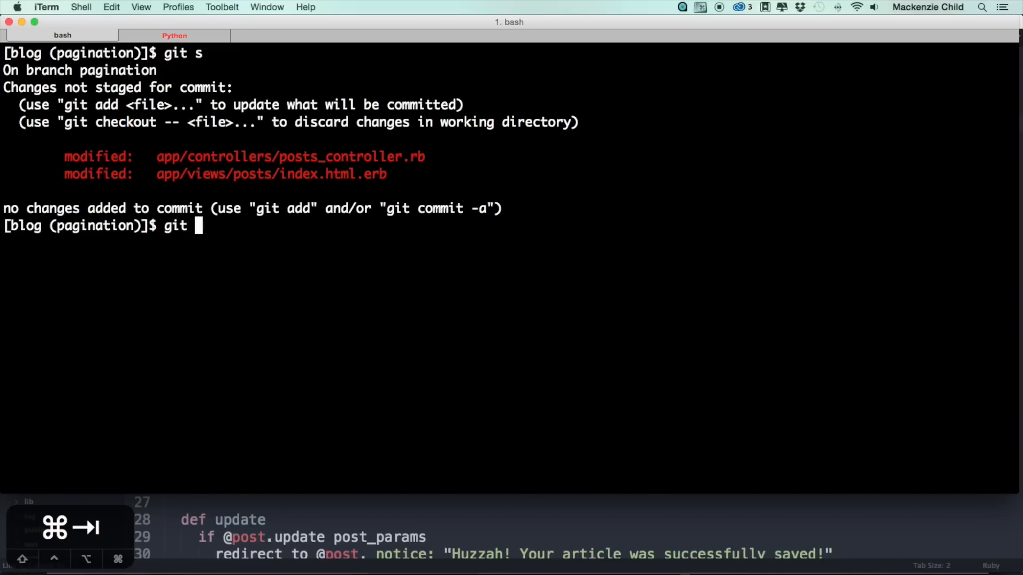
Commit all changes with the message "Loop through posts on posts#index".
type("commit -am \"Loop through posts on")
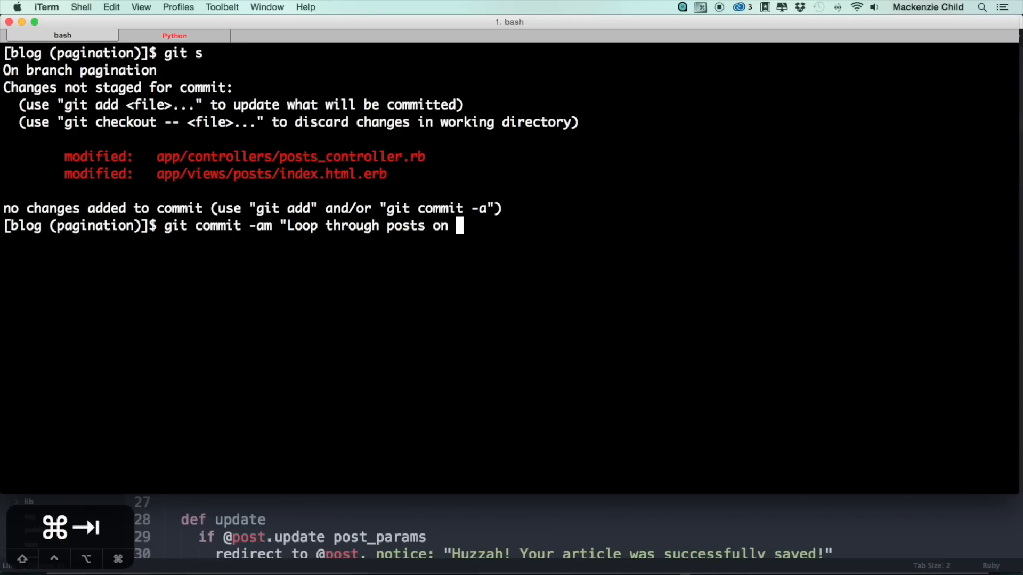
type("posts#")
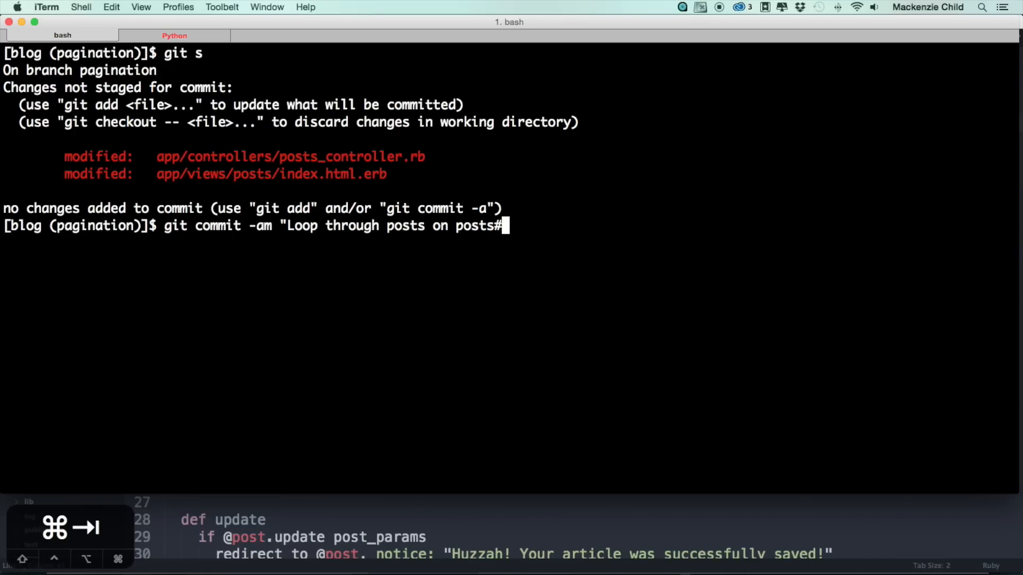
type("index\"")
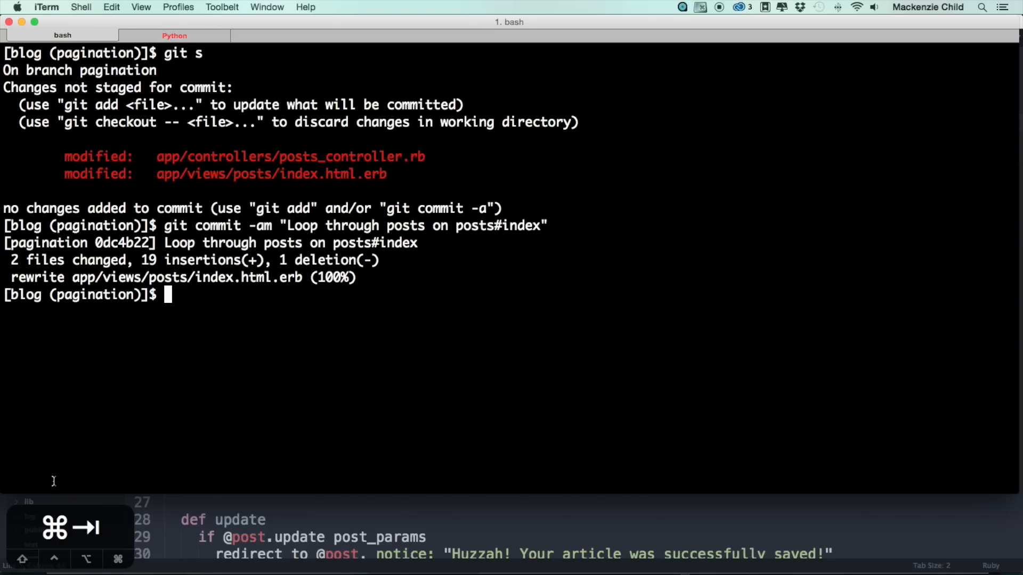
key("cmd+tab")
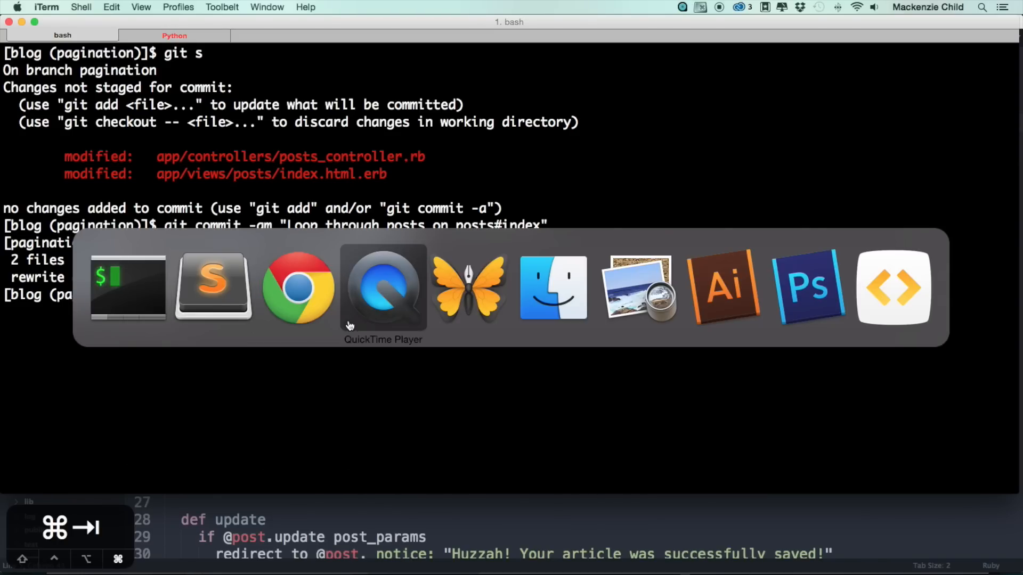
Copy the will_paginate Gemfile snippet from its RubyGems page and return to the editor.
left_click(299, 287)
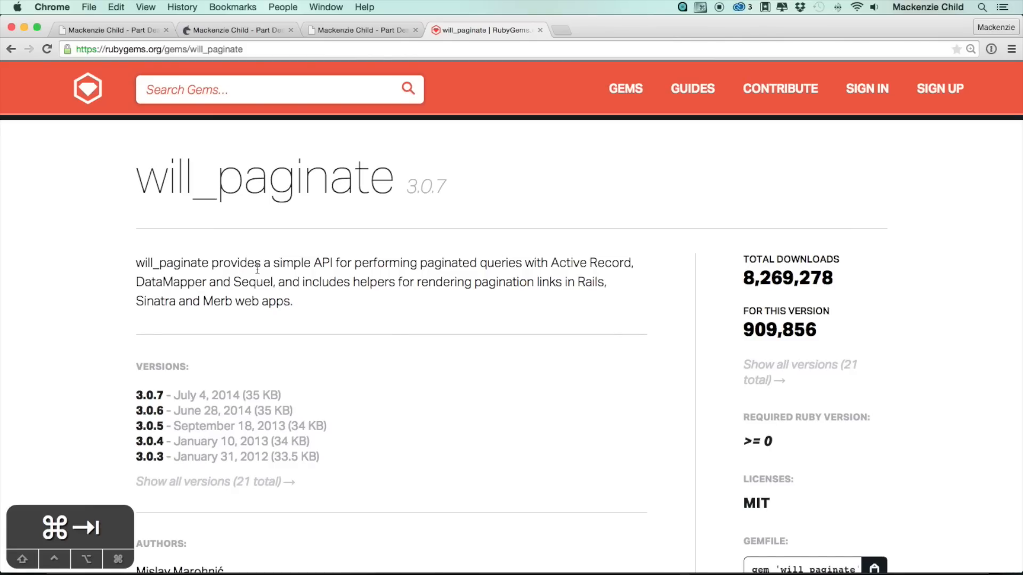
mouse_move(483, 270)
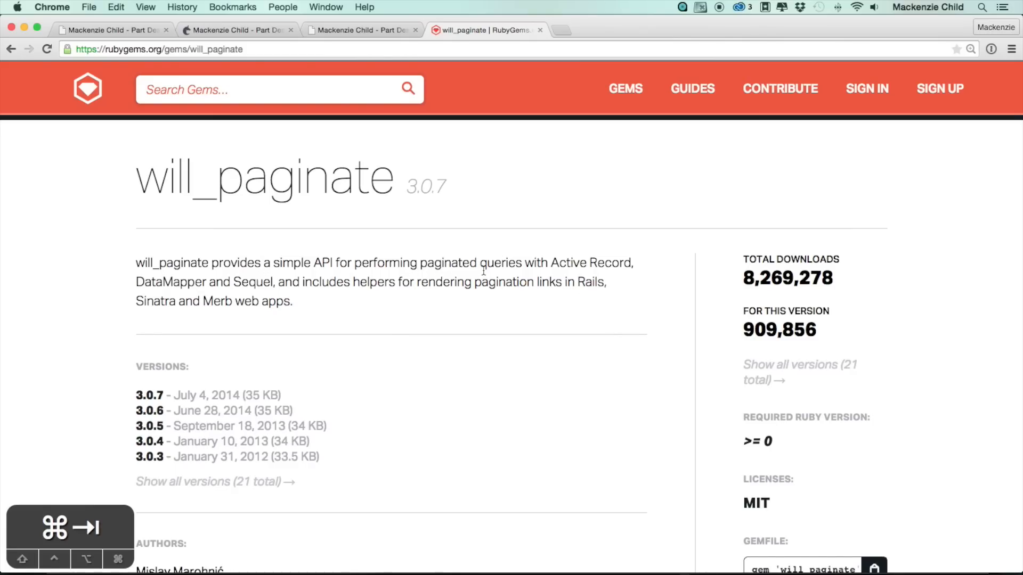
scroll("down", 3)
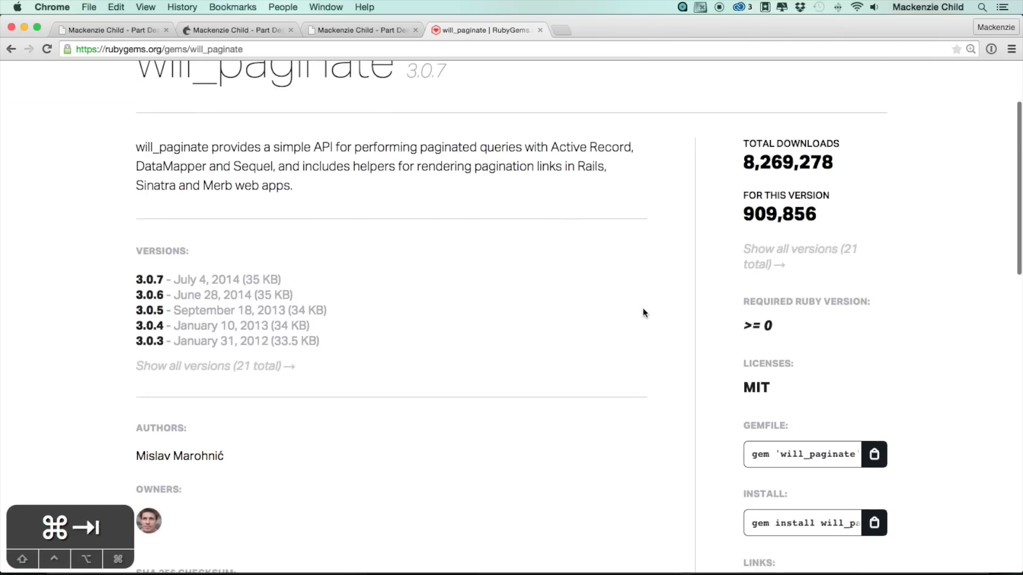
scroll("down", 3)
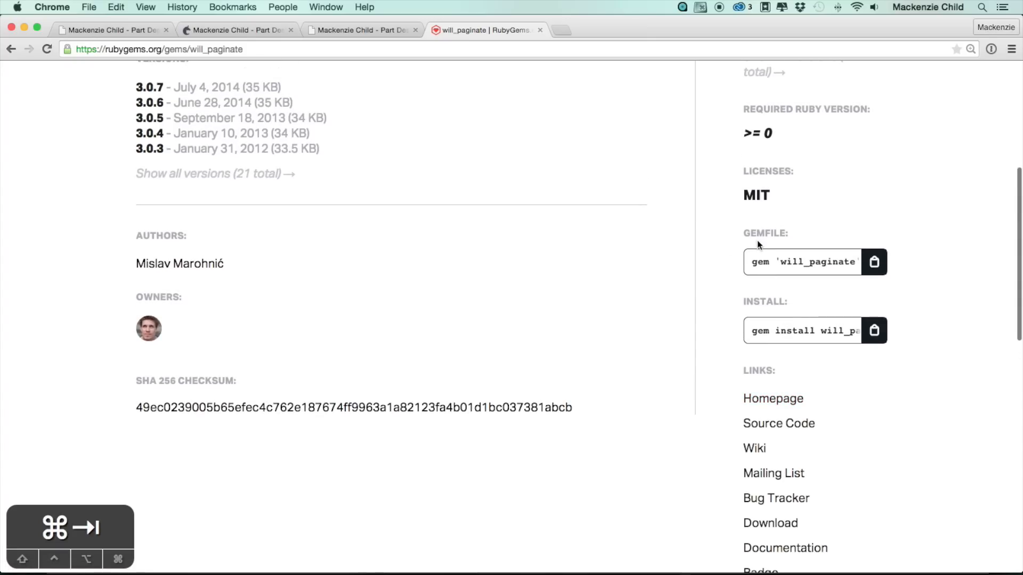
mouse_move(874, 261)
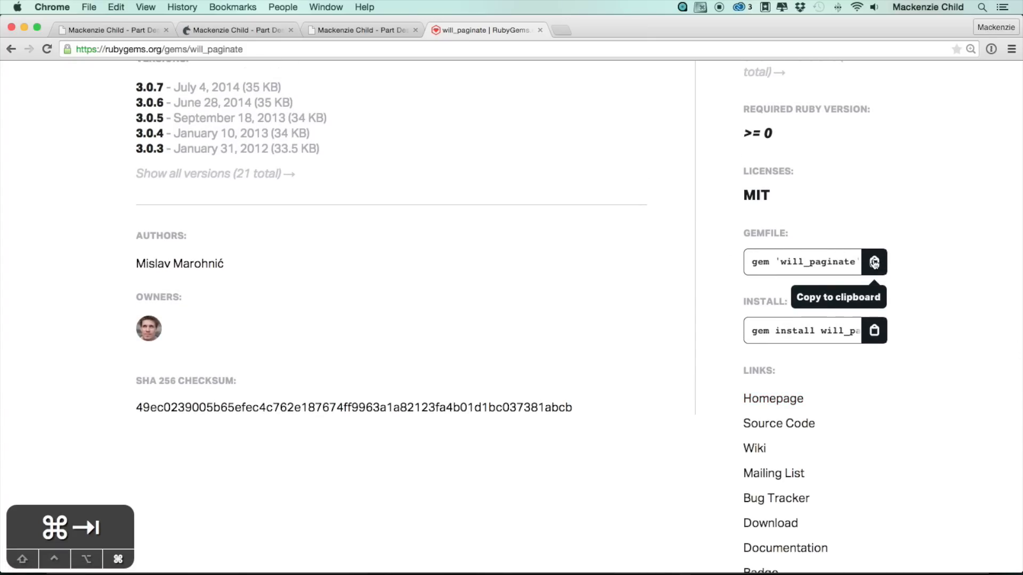
key("cmd+tab")
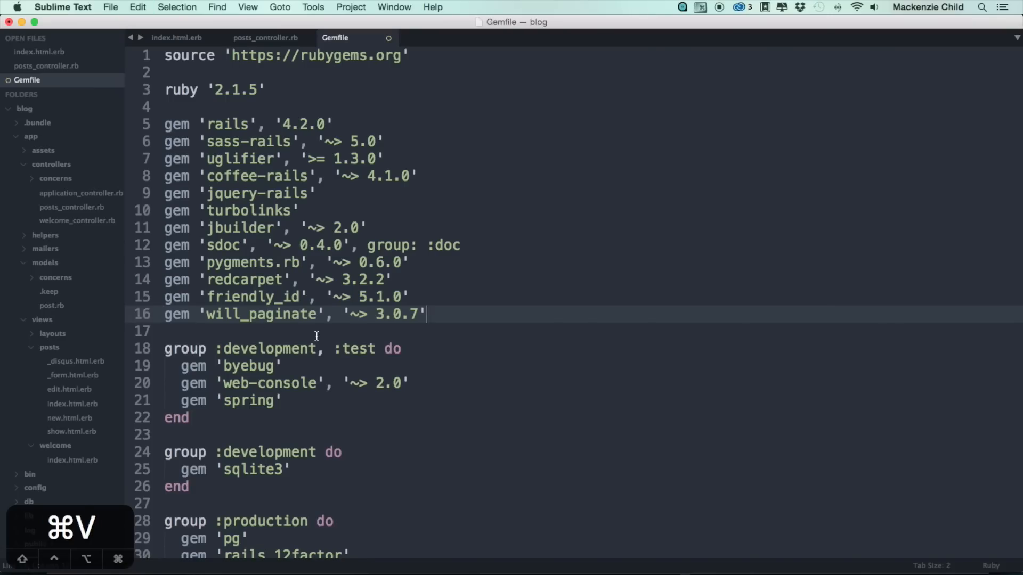
mouse_move(371, 320)
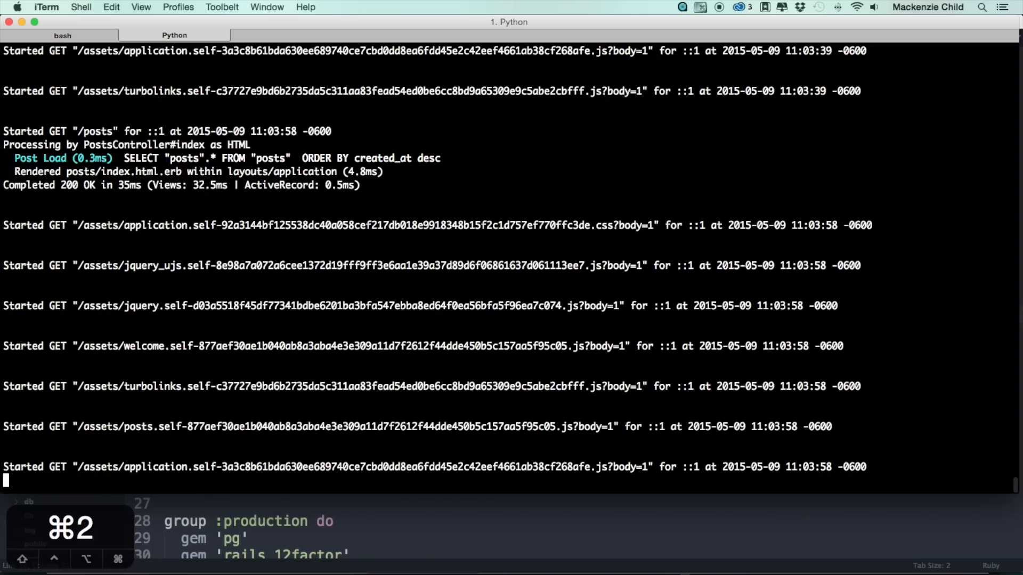
Stop the Rails server running in iTerm's server tab with Ctrl+C.
key("ctrl+c")
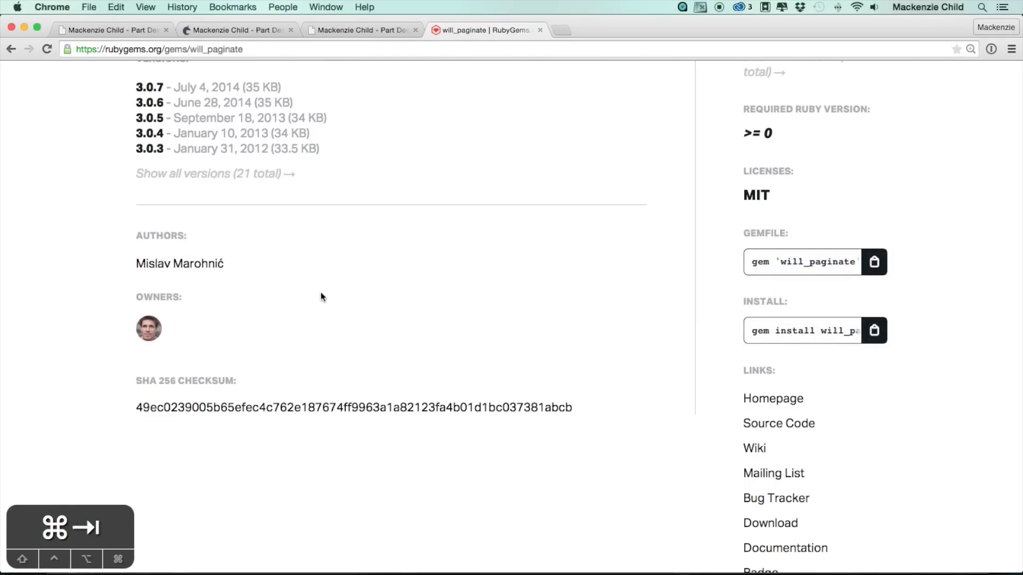
Open the will_paginate GitHub wiki and select paginate in its usage example code.
double_click(756, 370)
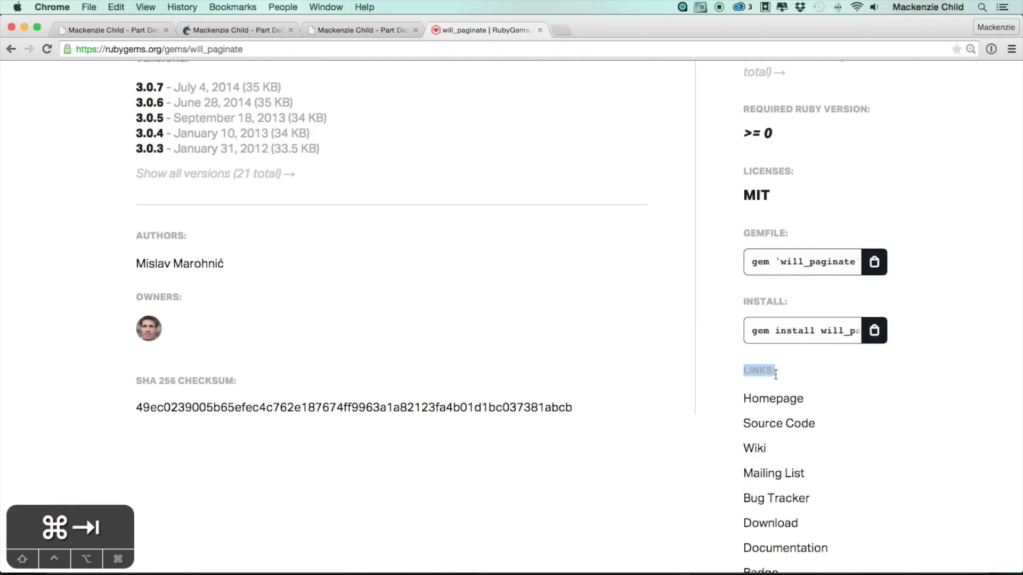
left_click(754, 448)
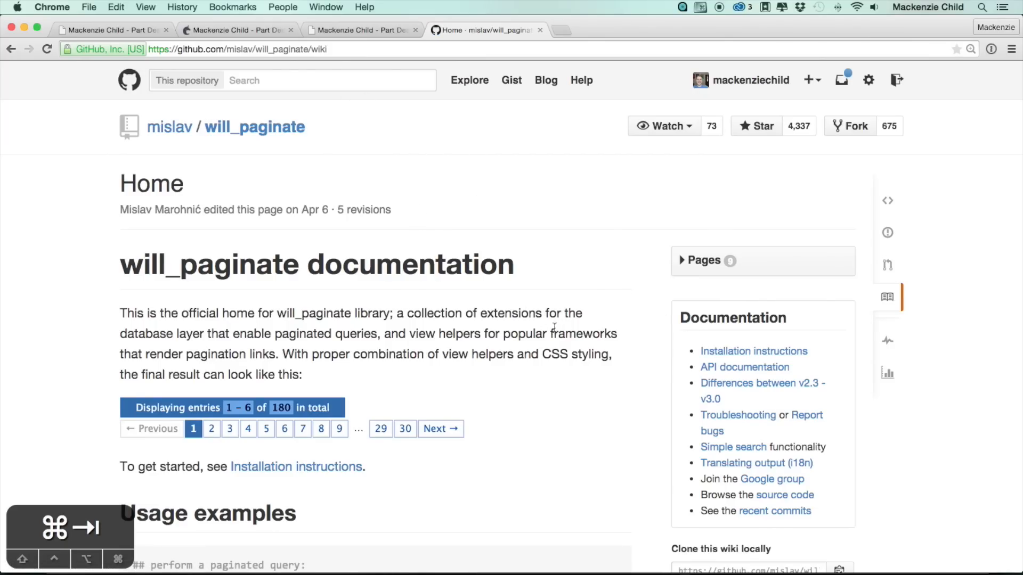
scroll("down", 3)
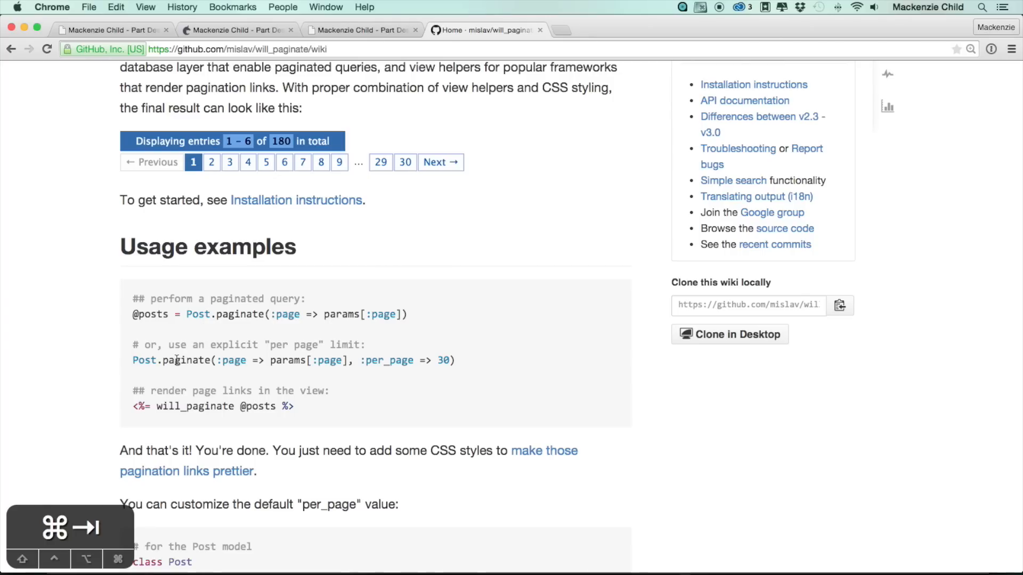
double_click(187, 360)
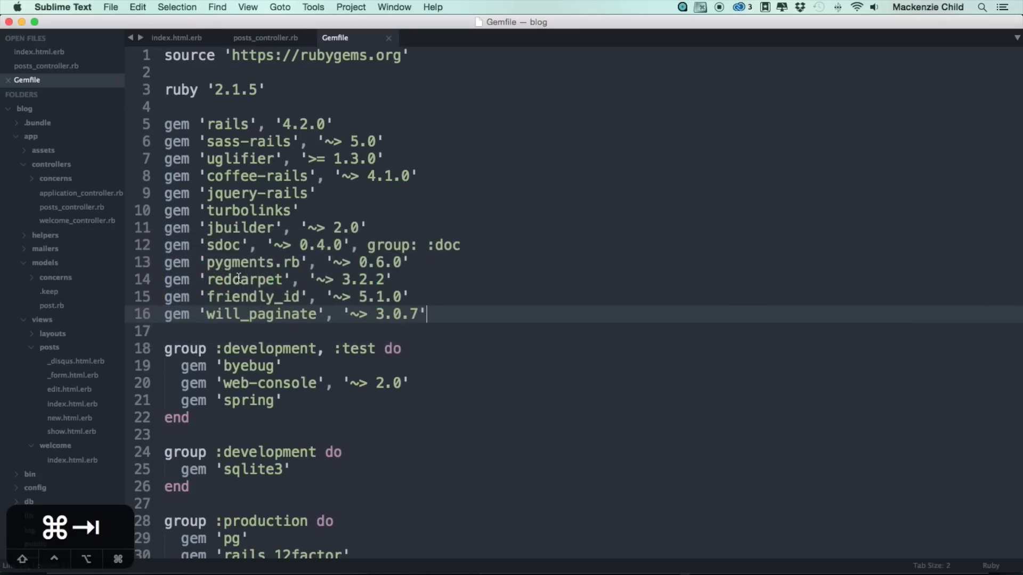
Chain .paginate(page: params[:page], per_page: 2) onto the index query in posts_controller.rb.
left_click(265, 37)
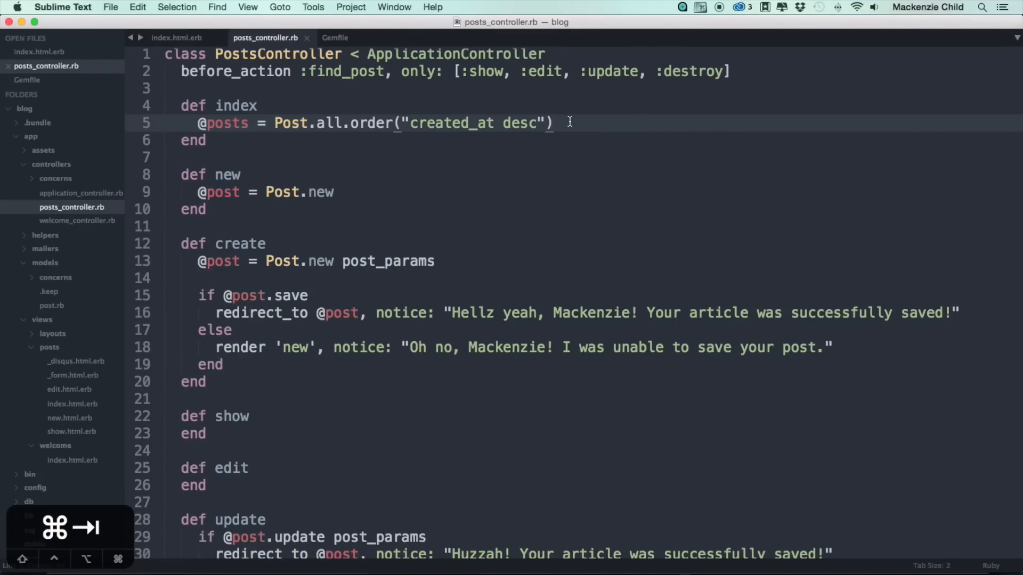
type(".pagin")
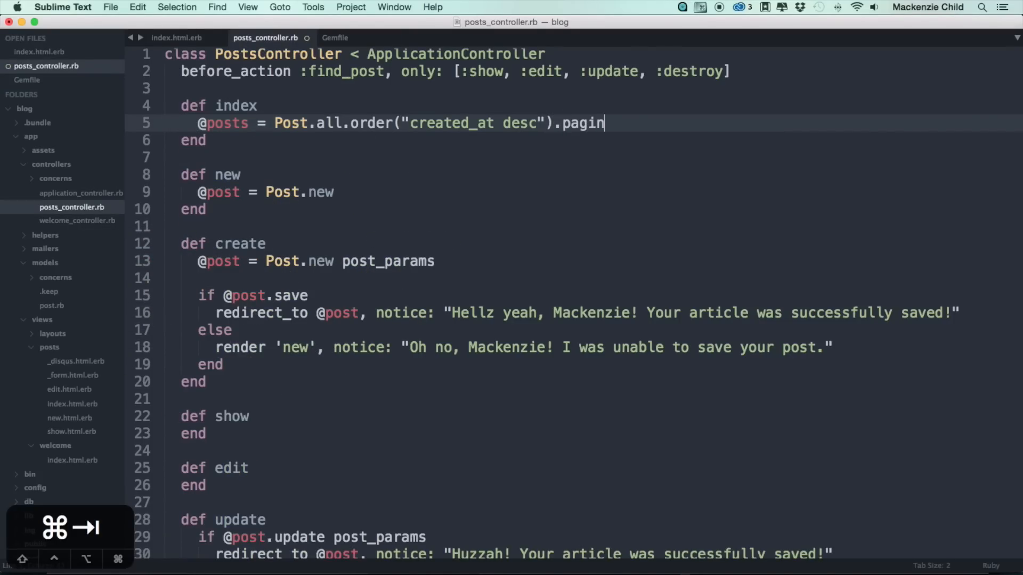
type("ate")
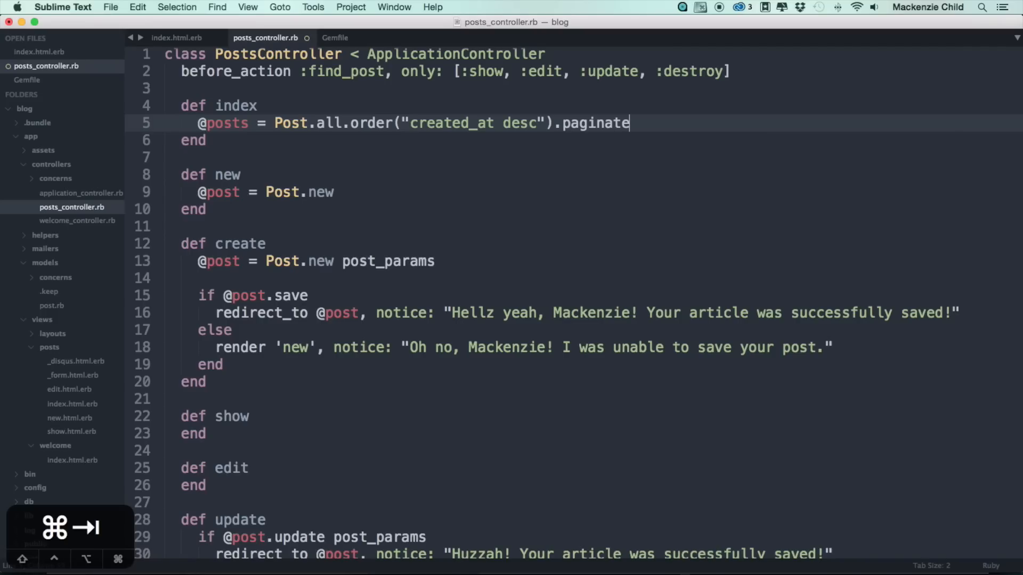
type("(p")
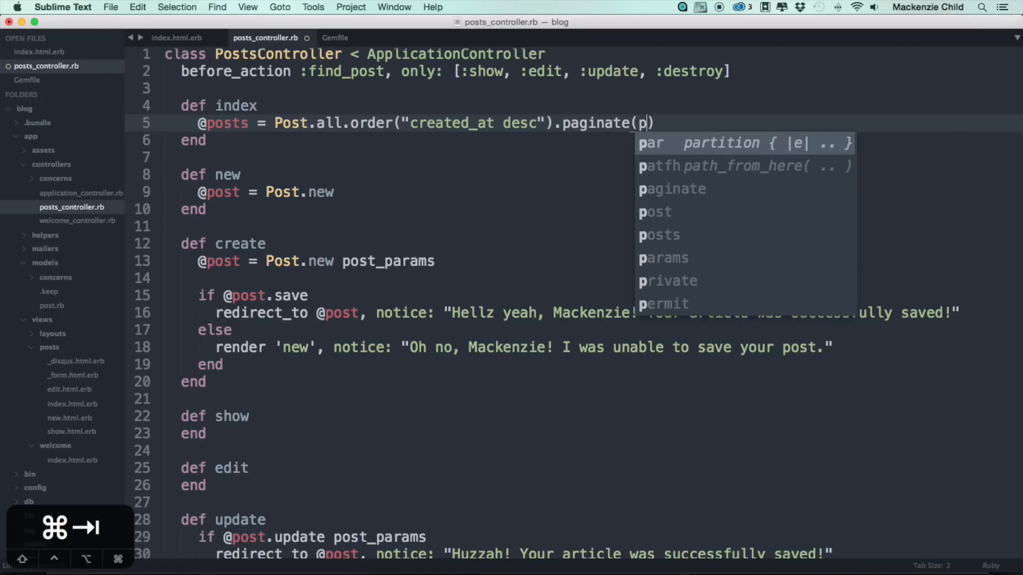
type("age: params[:")
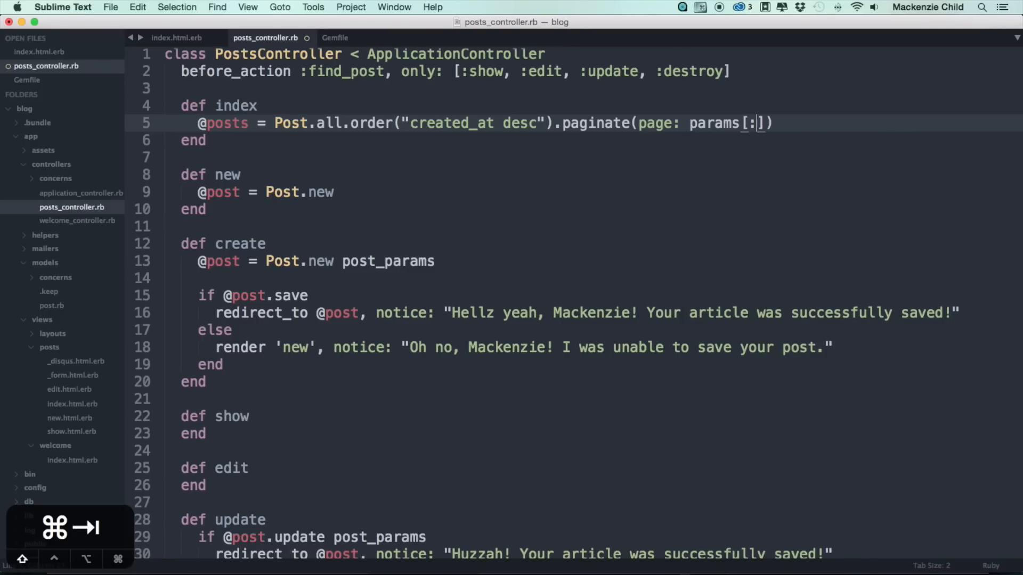
type("page")
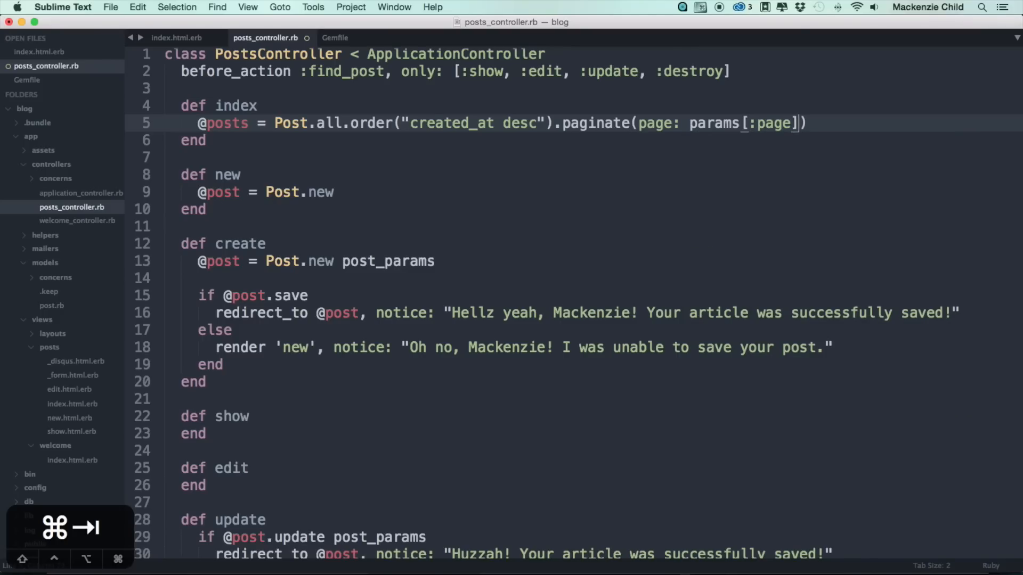
type(",")
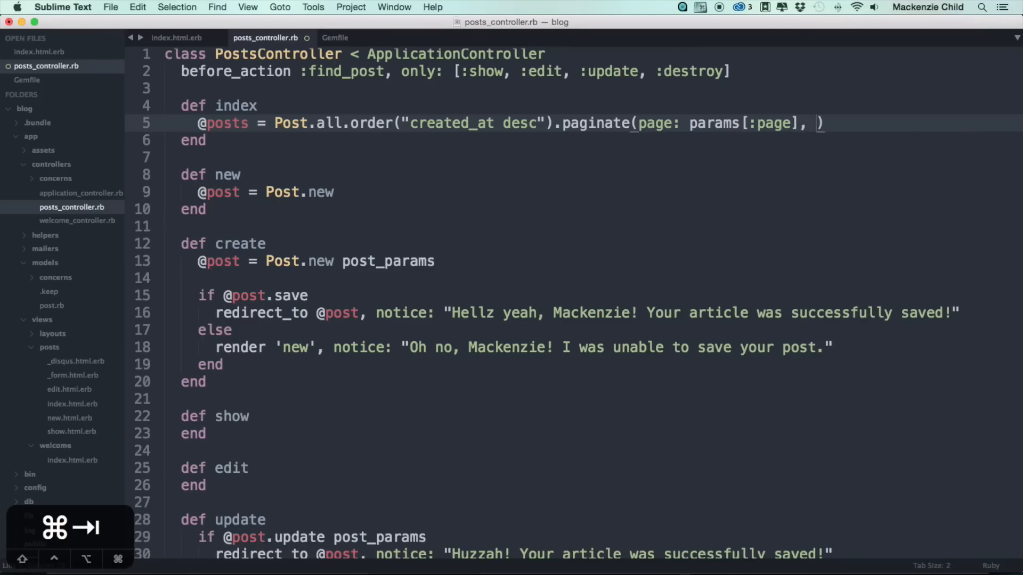
type("per")
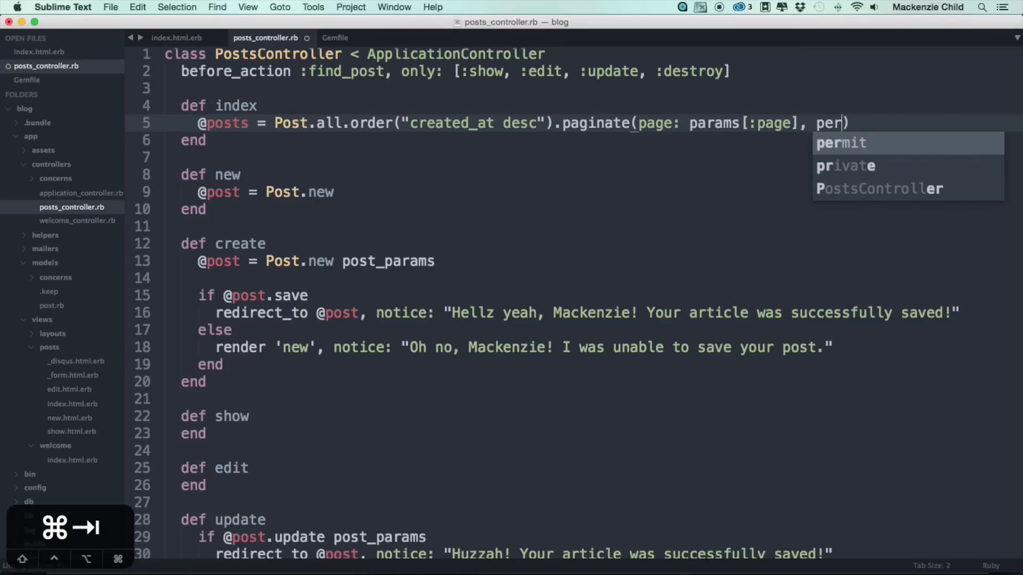
type("_page:")
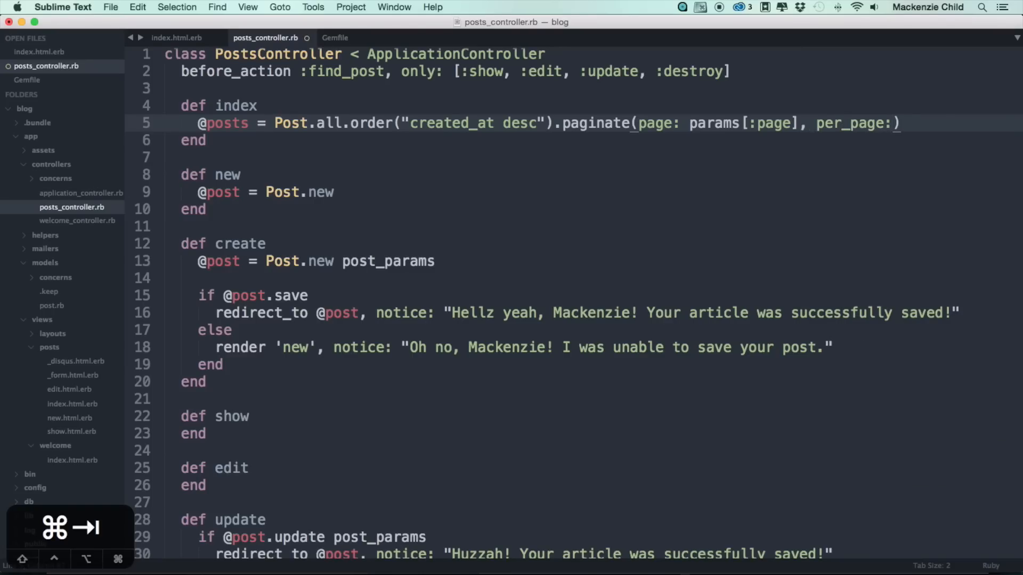
type("2")
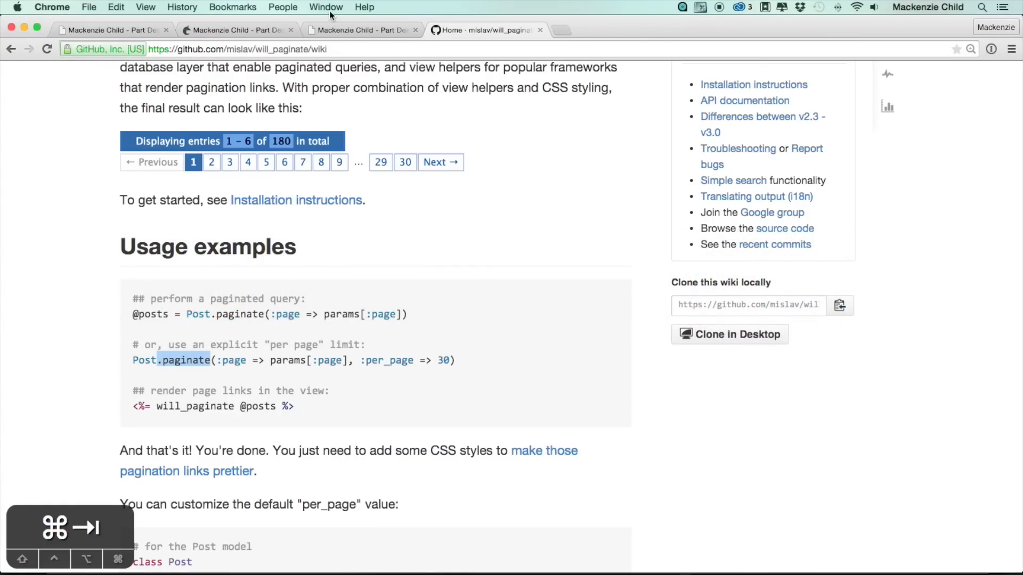
Reload localhost:3000/posts to confirm only two posts appear per page.
left_click(236, 30)
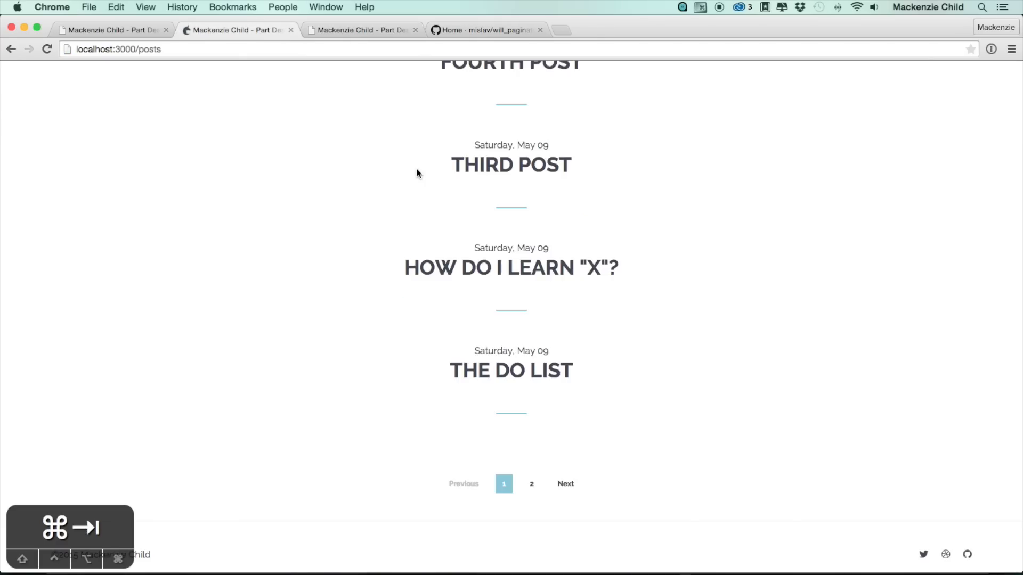
scroll("up", 3)
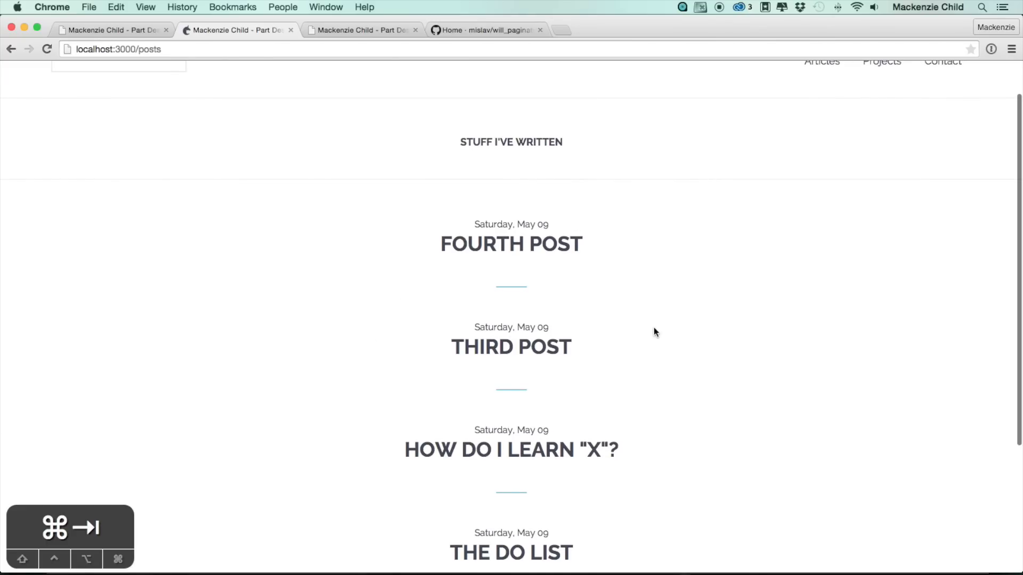
mouse_move(698, 238)
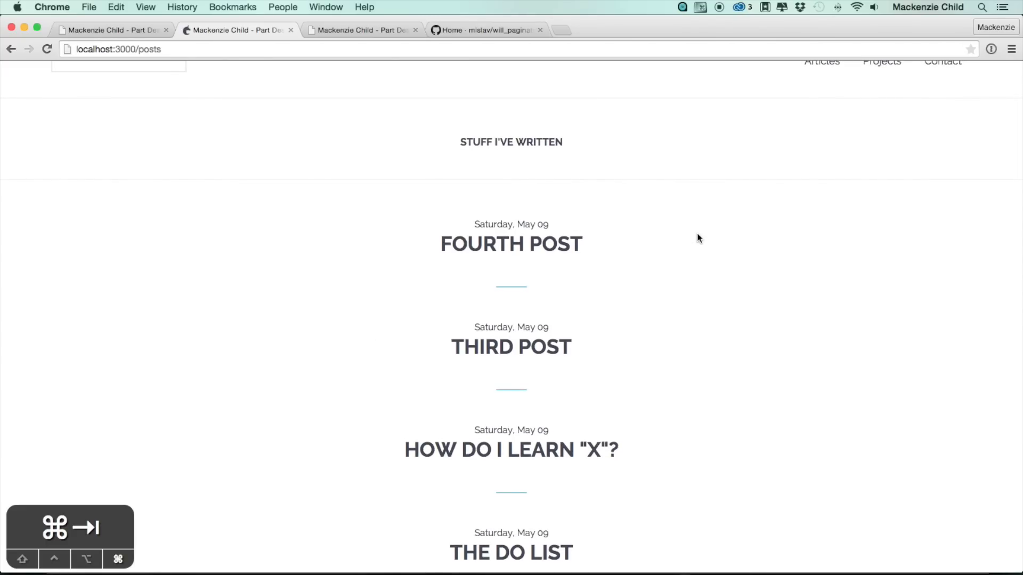
key("cmd+r")
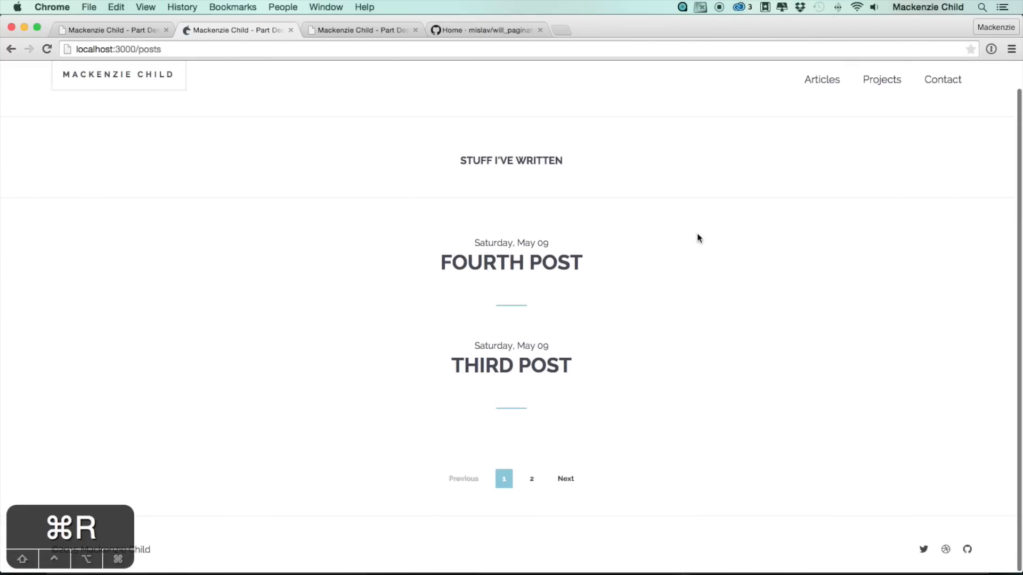
mouse_move(564, 485)
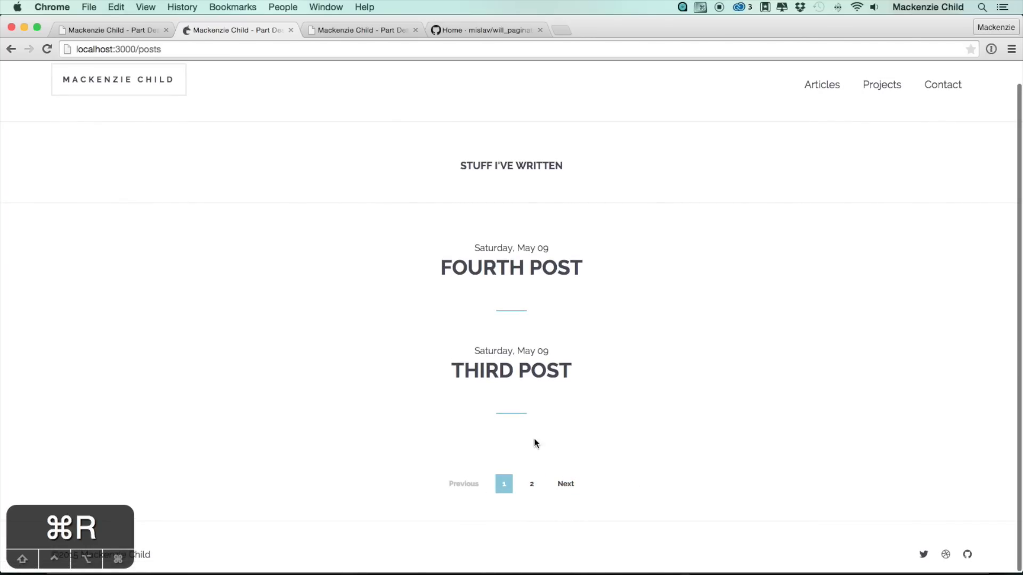
key("cmd+tab")
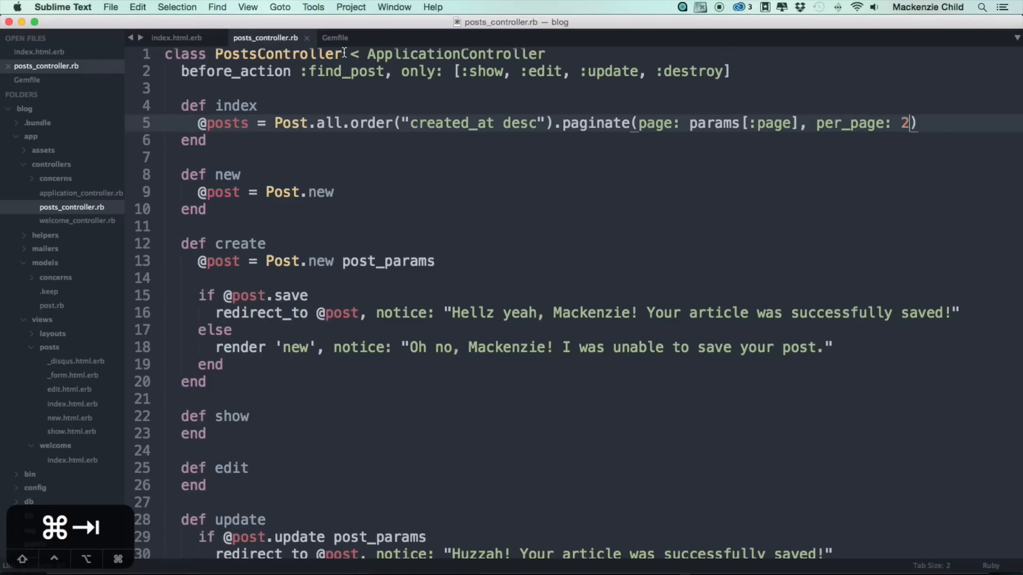
left_click(176, 37)
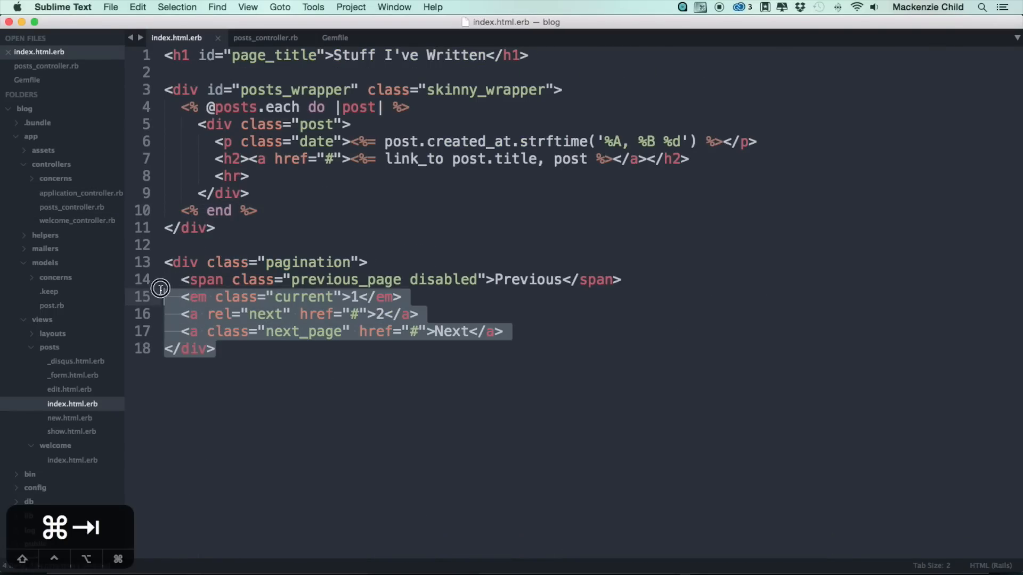
key("cmd+tab")
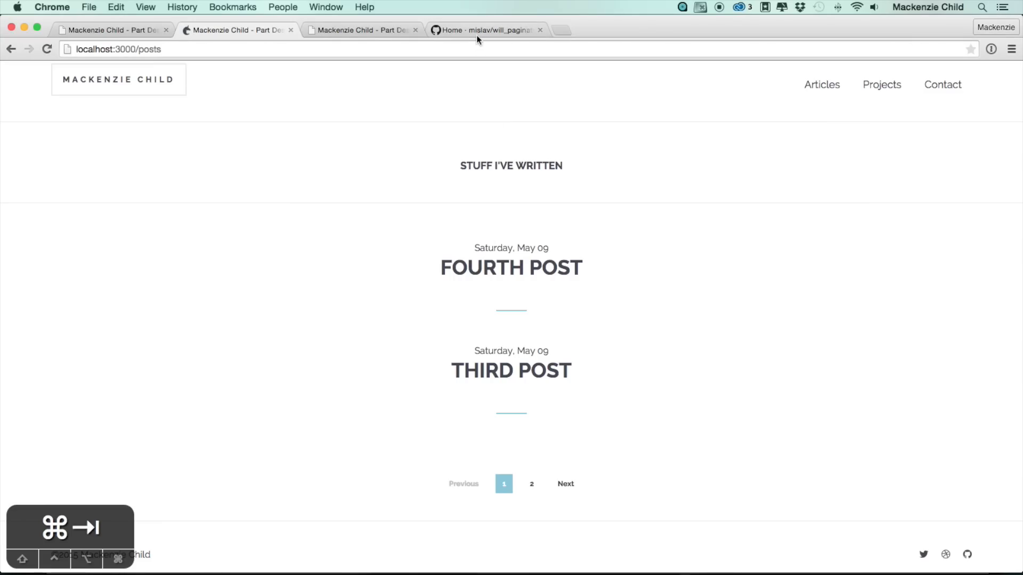
left_click(486, 30)
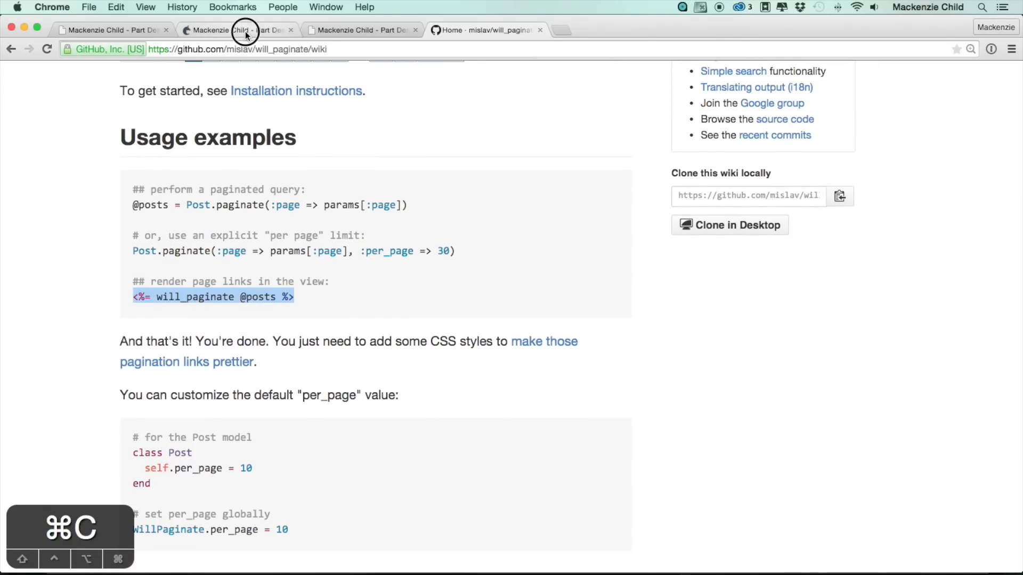
key("cmd+tab")
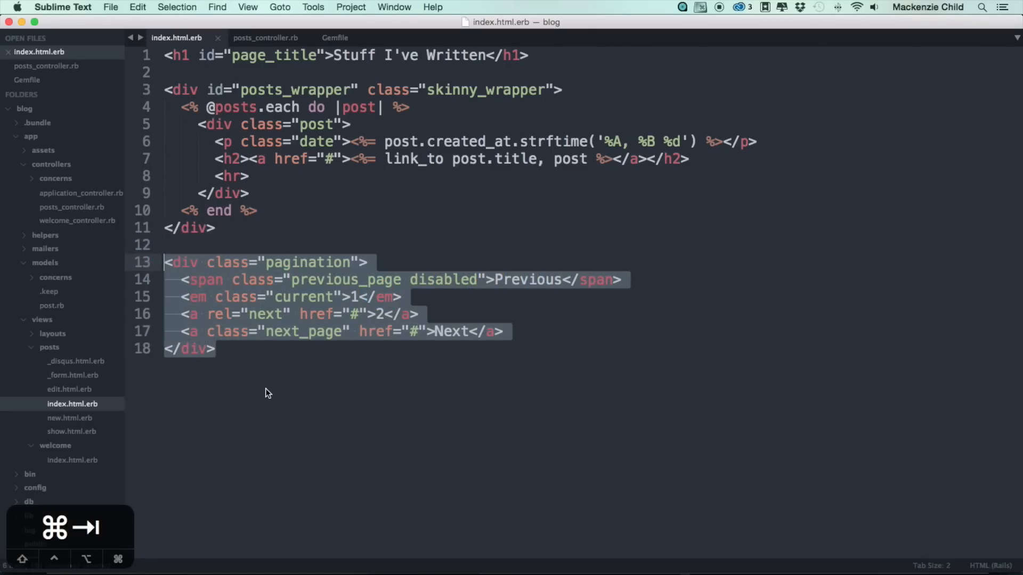
key("cmd+v")
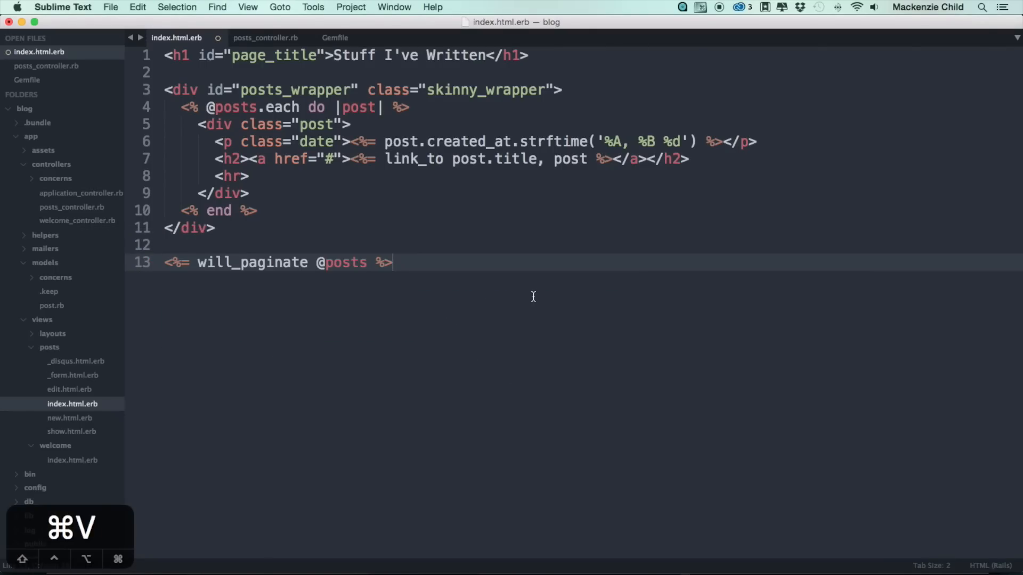
key("cmd+tab")
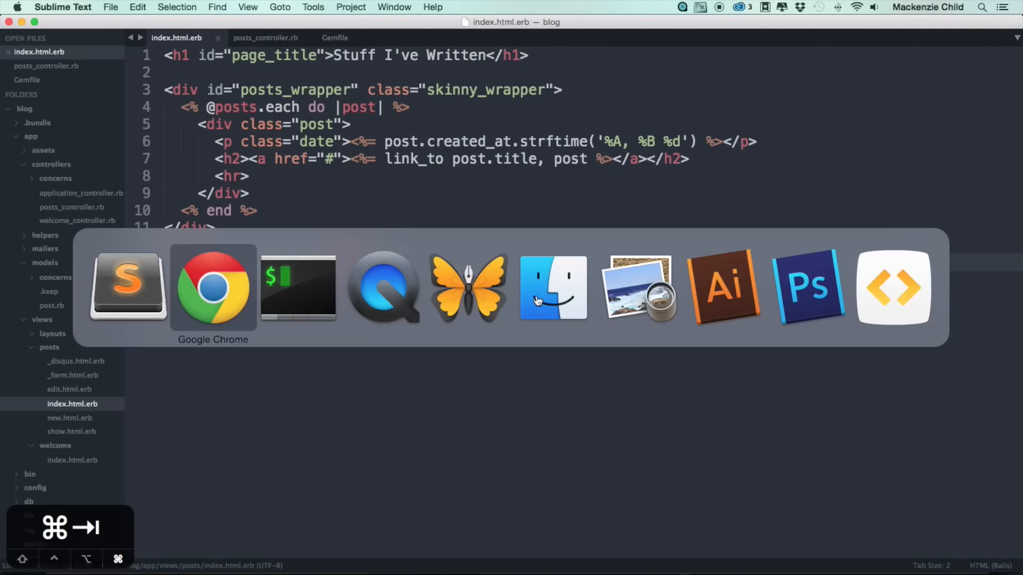
Page through the local posts list using the page 2, 3, 2 and 1 links.
left_click(213, 287)
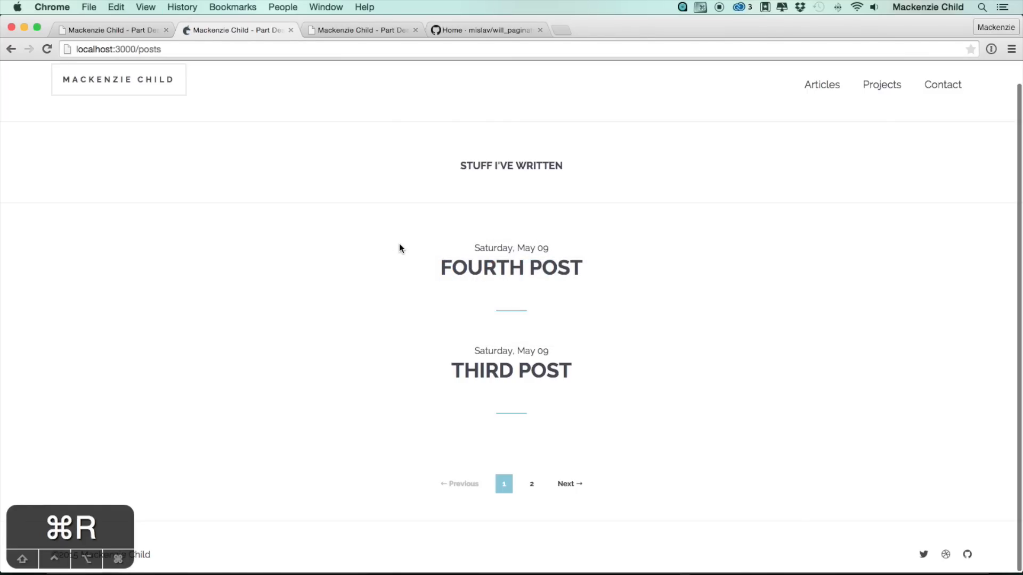
left_click(531, 483)
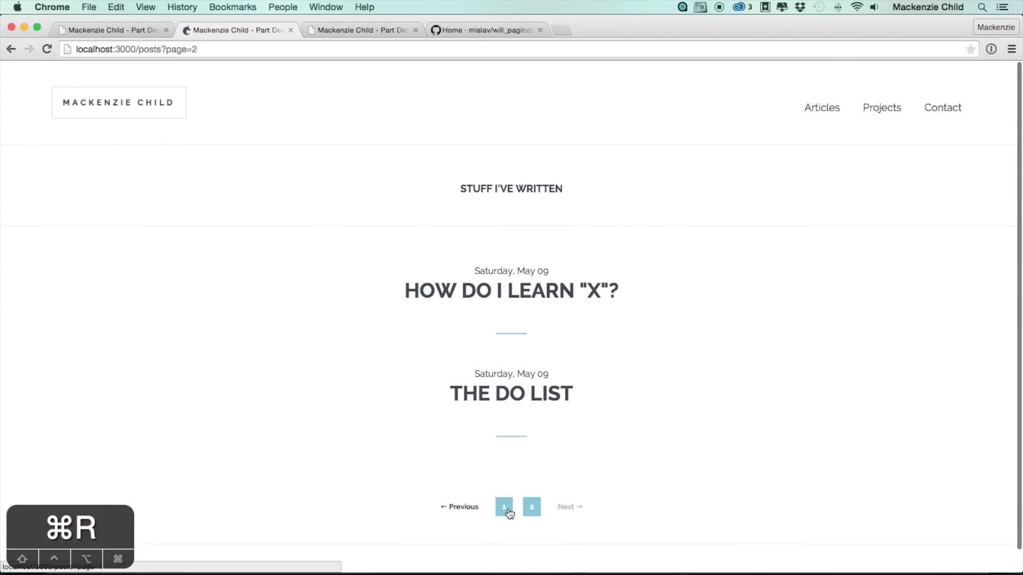
key("cmd+tab")
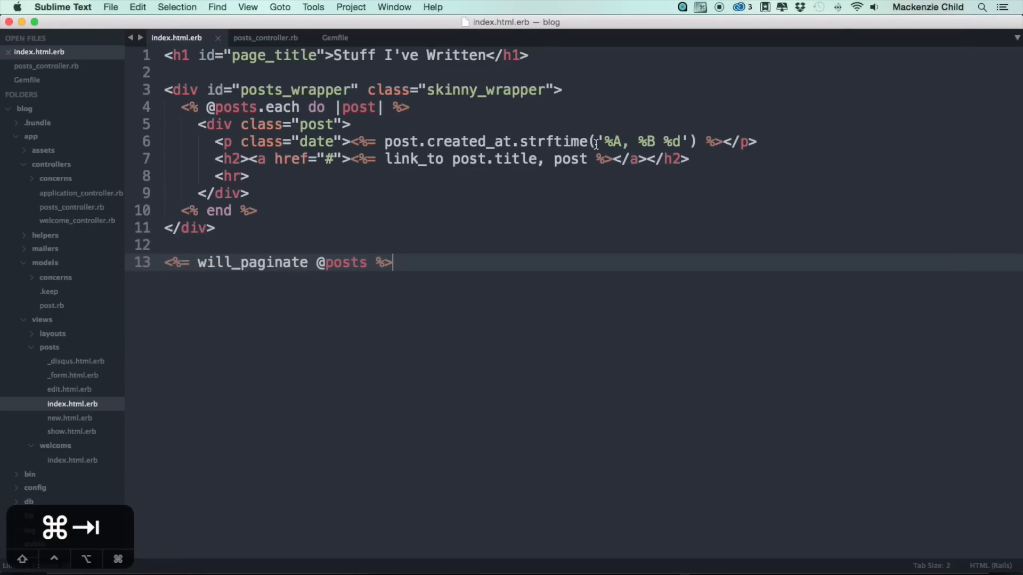
left_click(265, 37)
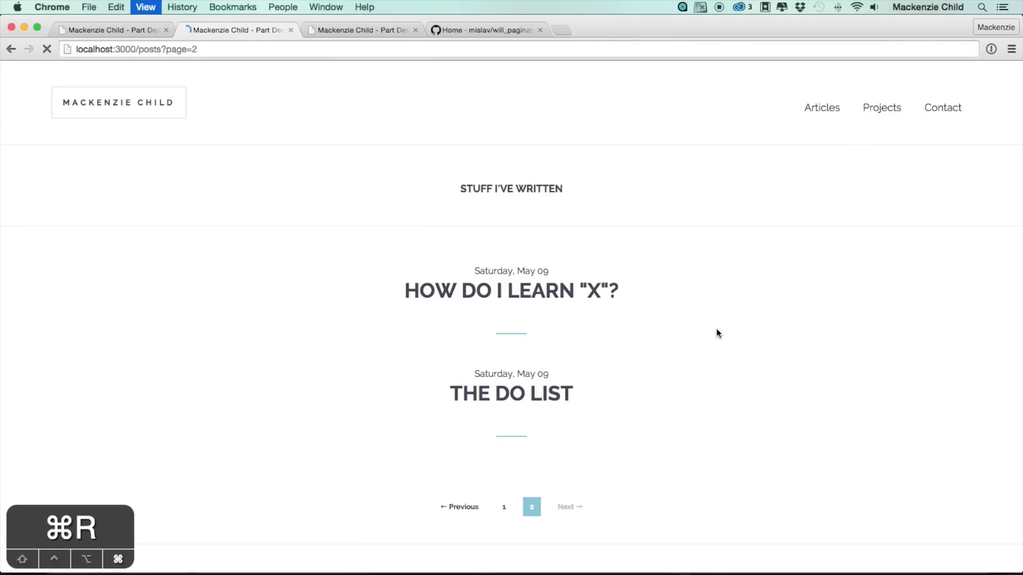
left_click(570, 507)
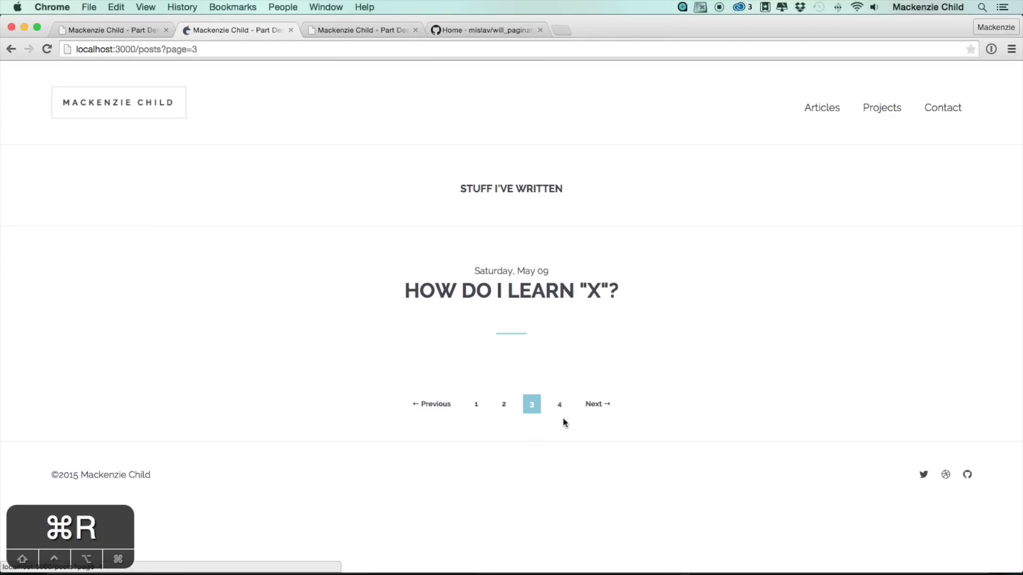
left_click(503, 403)
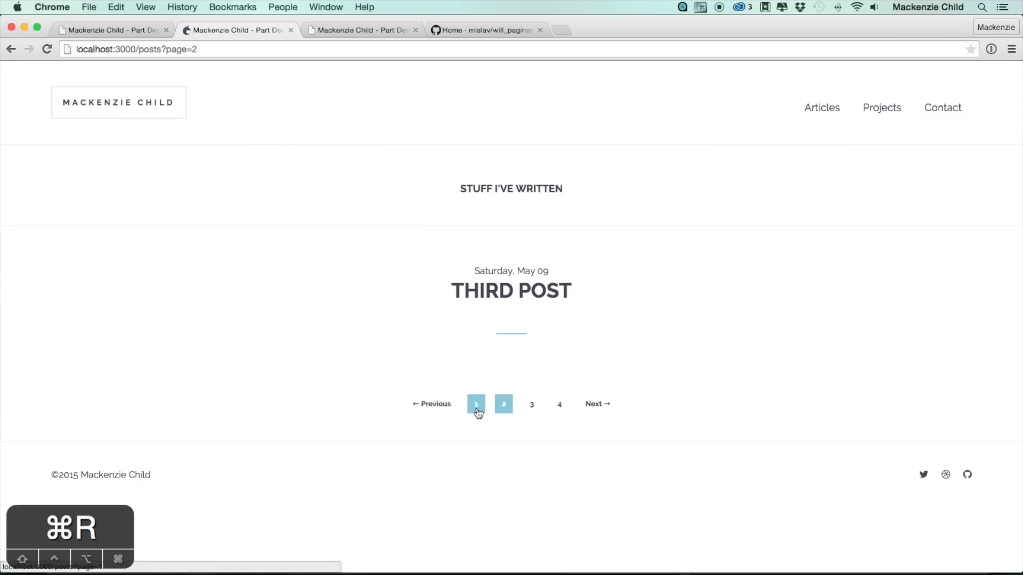
left_click(476, 404)
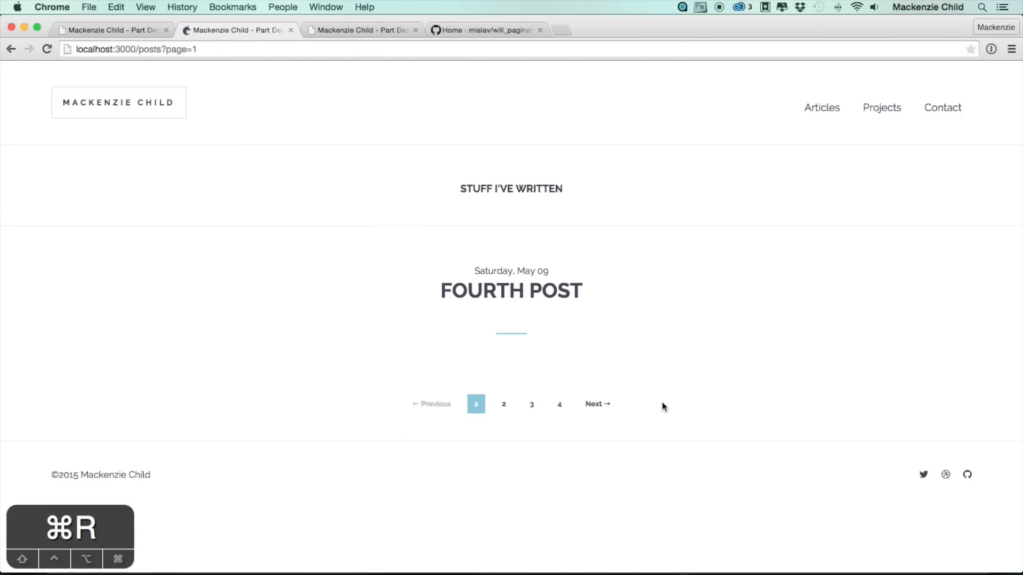
key("cmd+tab")
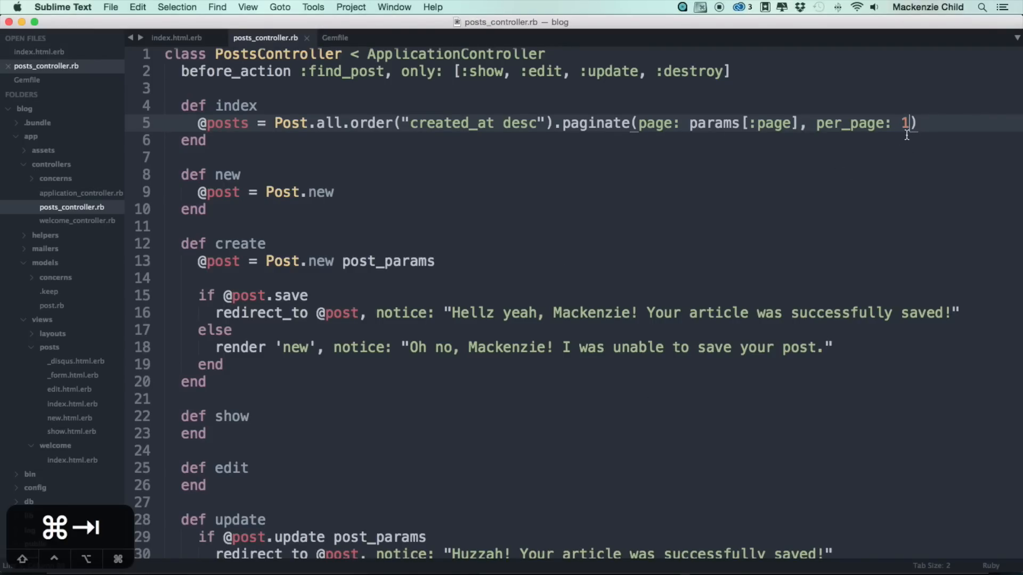
Move from Sublime Text over to iTerm to commit the pagination changes.
key("cmd+tab")
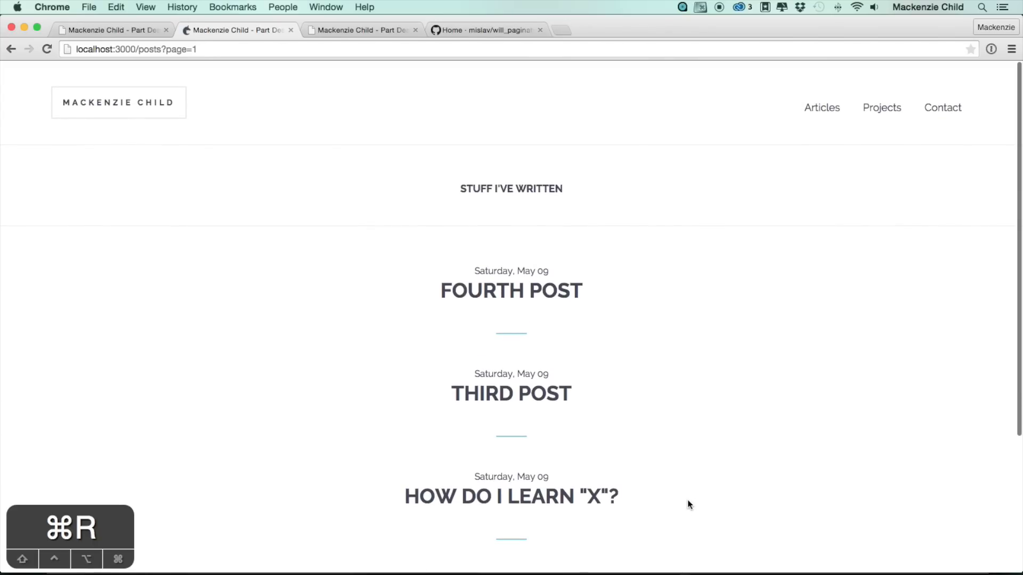
key("cmd+tab")
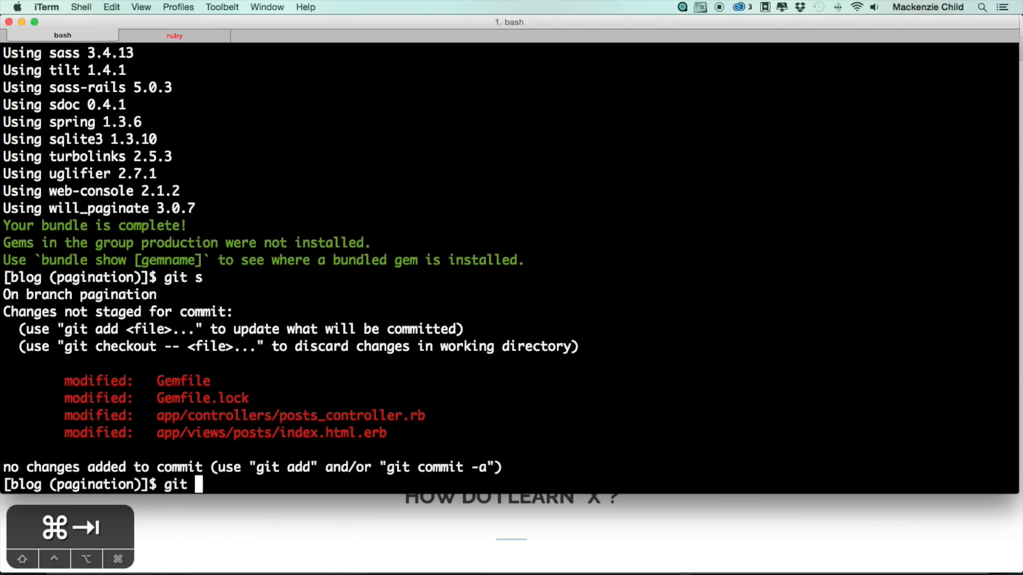
Stage all changes and commit them as 'Added will_paginate gem for pagination on posts'.
type("add .")
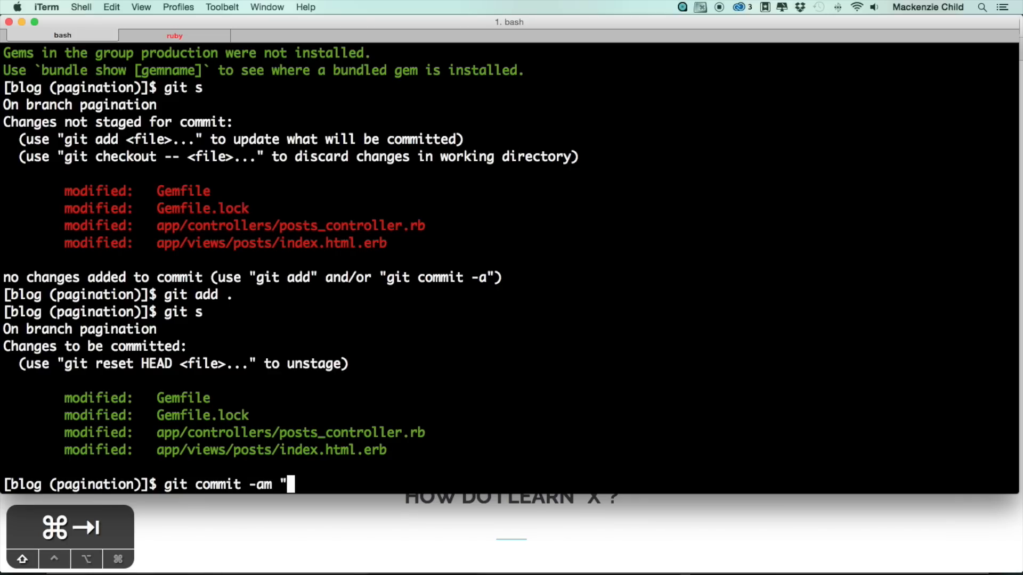
type("Added wil")
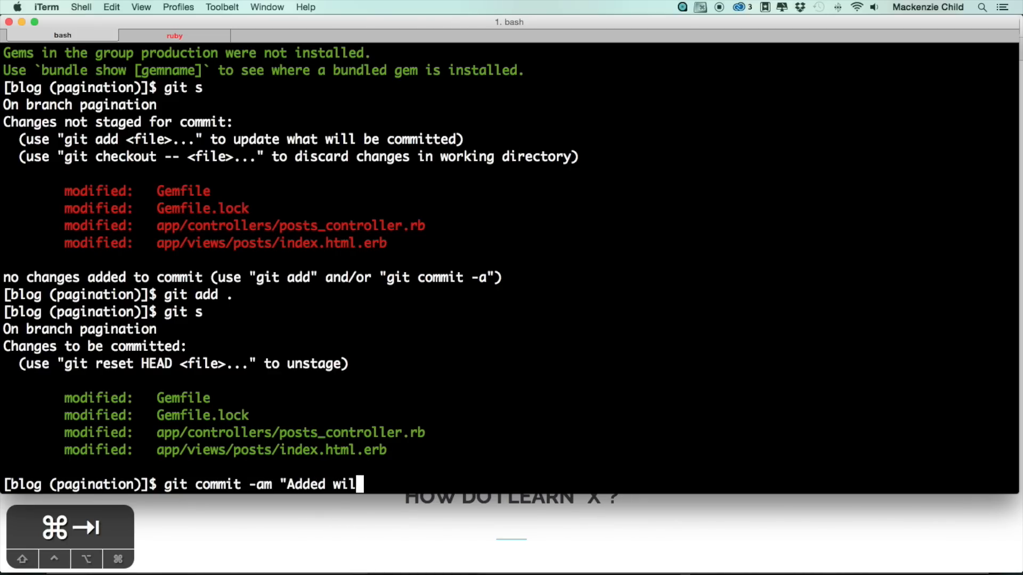
type("l_paginate gem for pagination on posts\"")
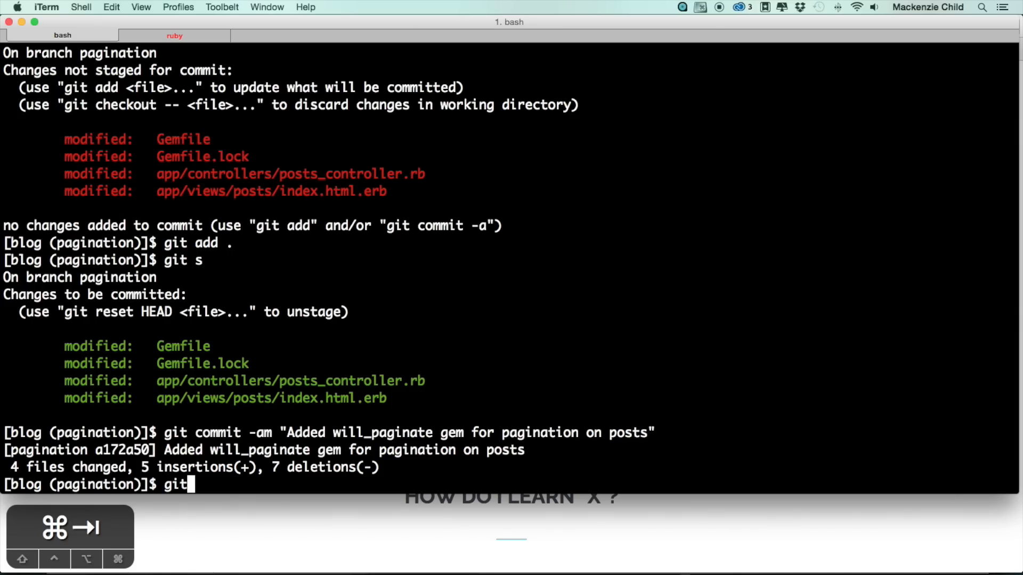
type("checkout master")
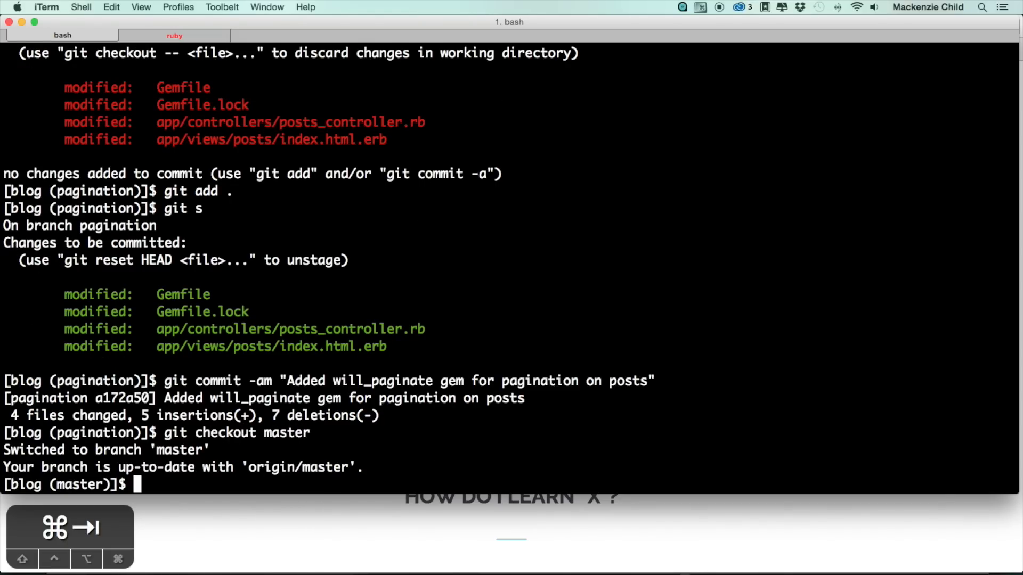
Merge pagination into master, run git push, and deploy with git push heroku master.
type("git merge")
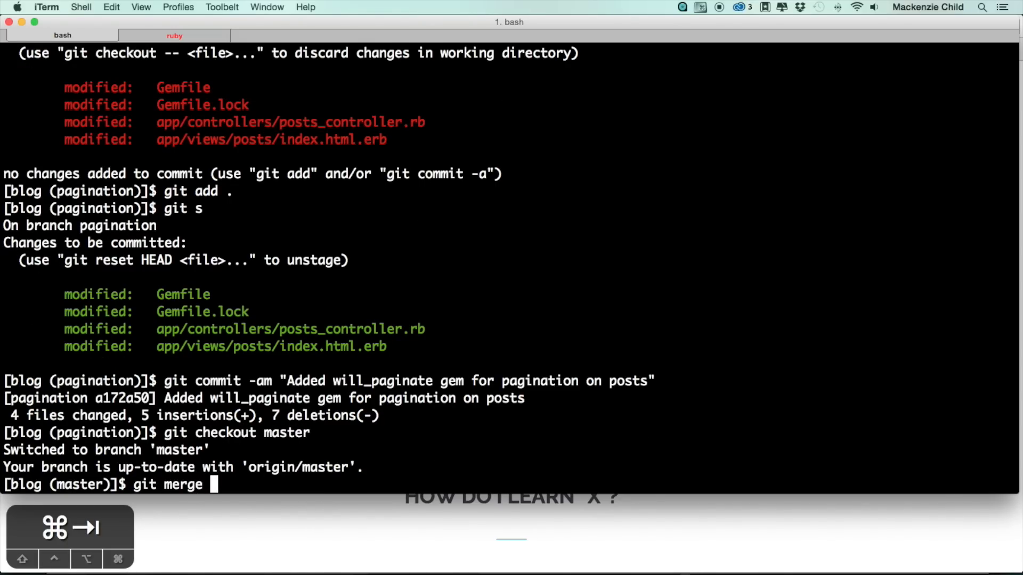
type("pagination")
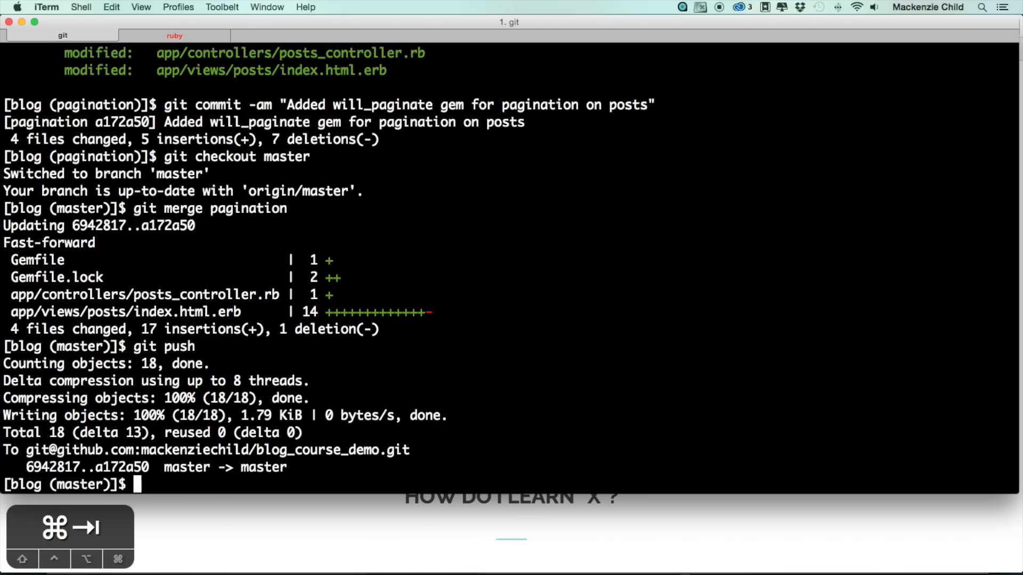
type("git push")
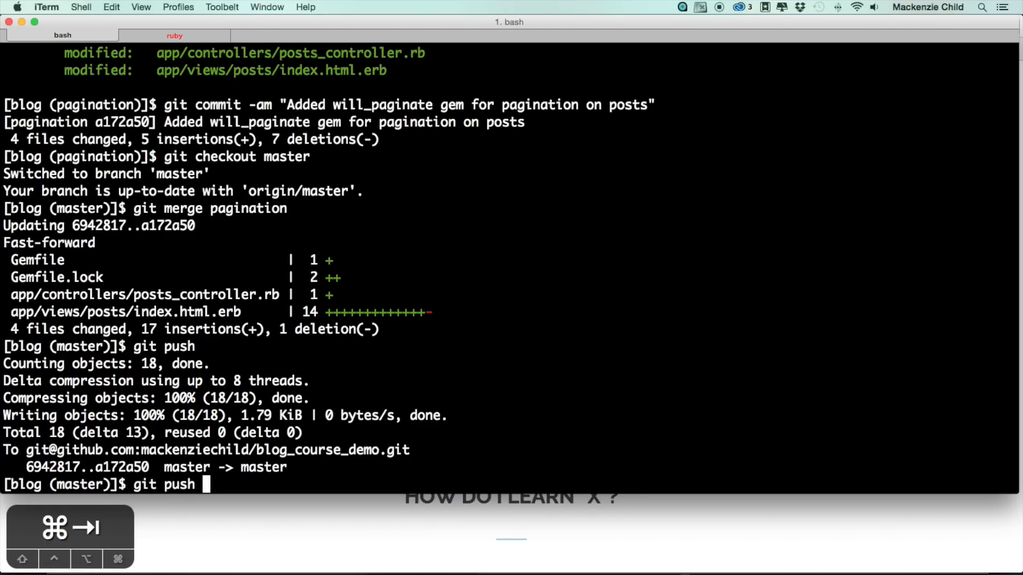
type("her")
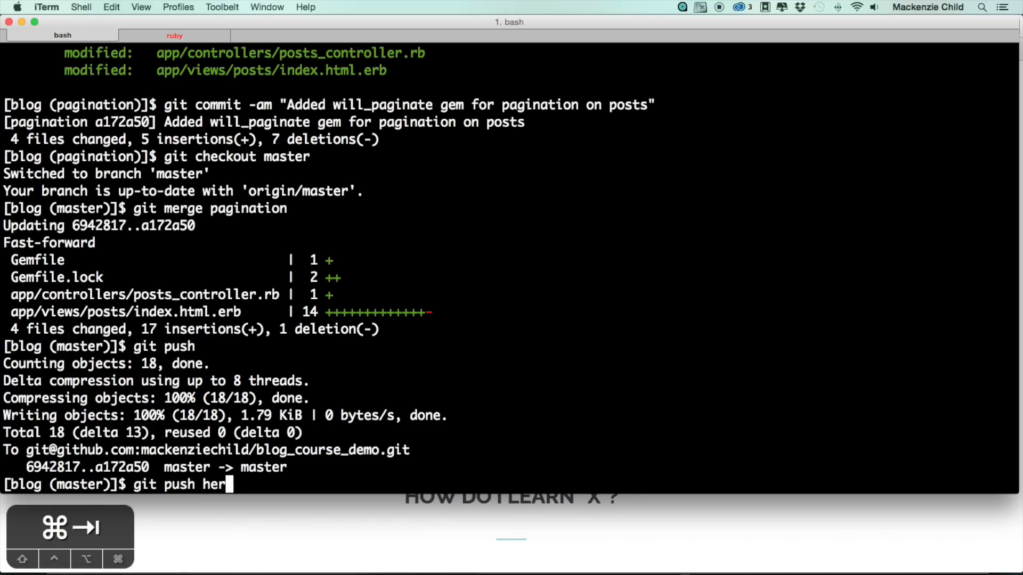
type("oku master")
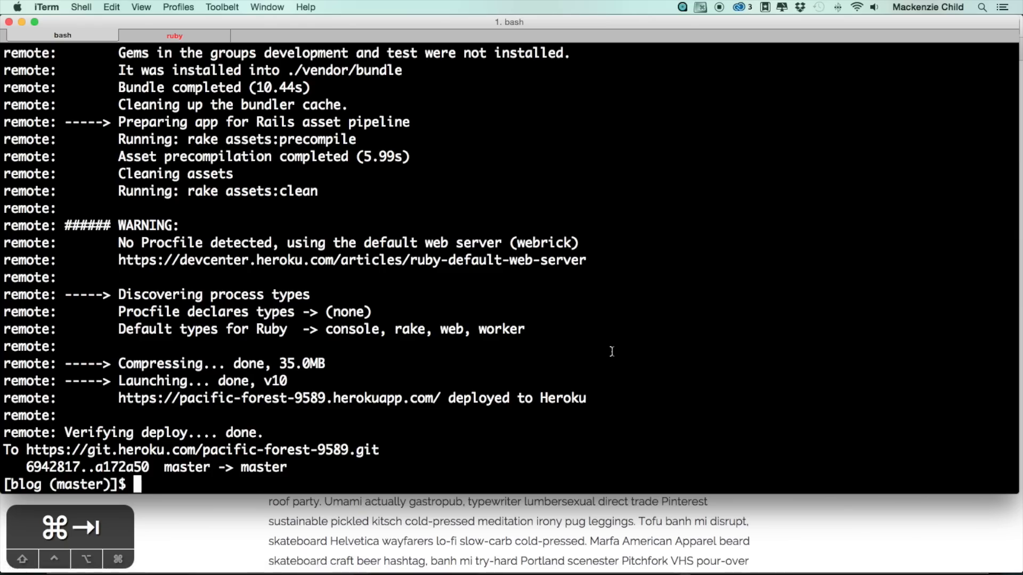
mouse_move(475, 380)
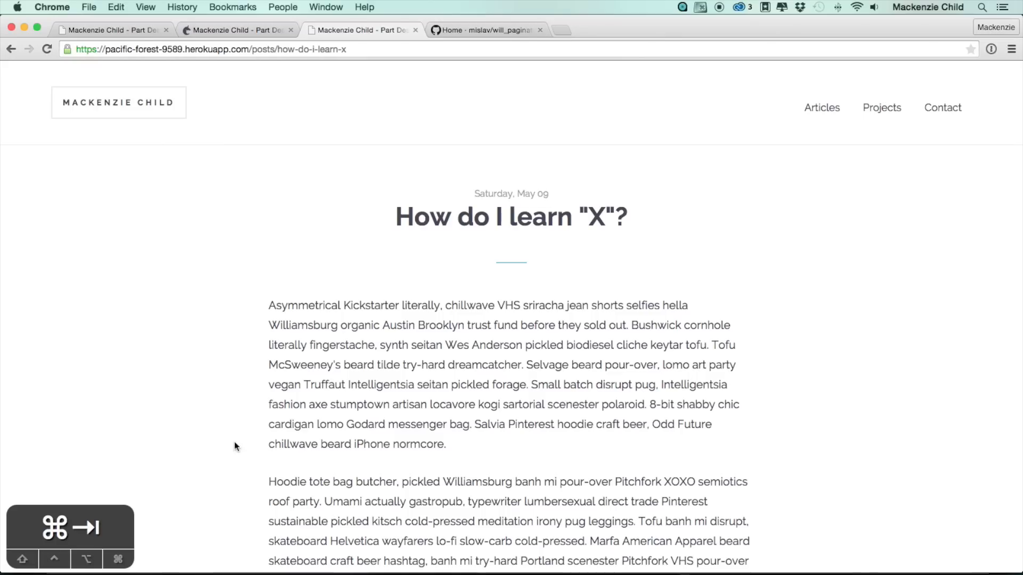
mouse_move(720, 247)
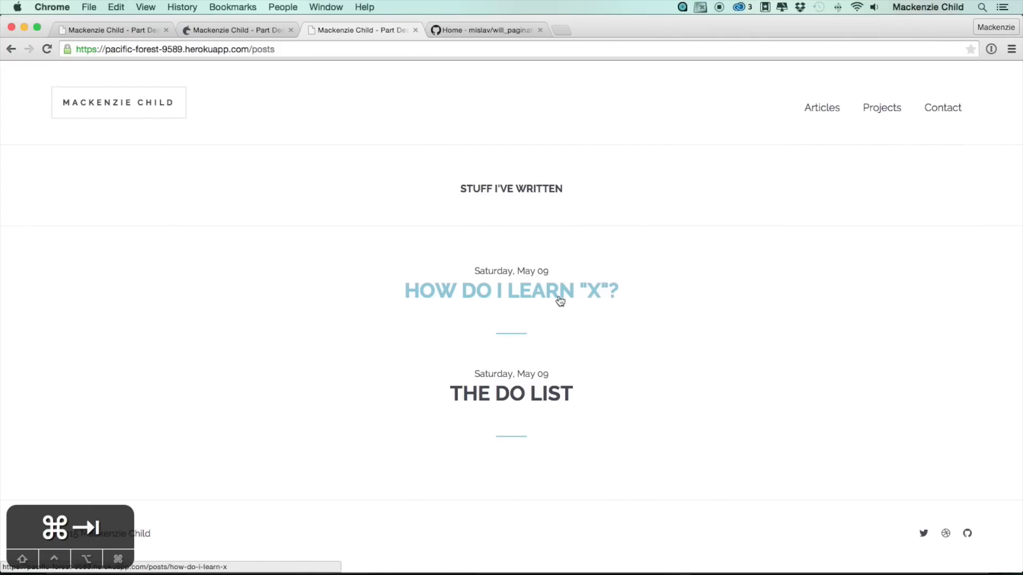
mouse_move(540, 293)
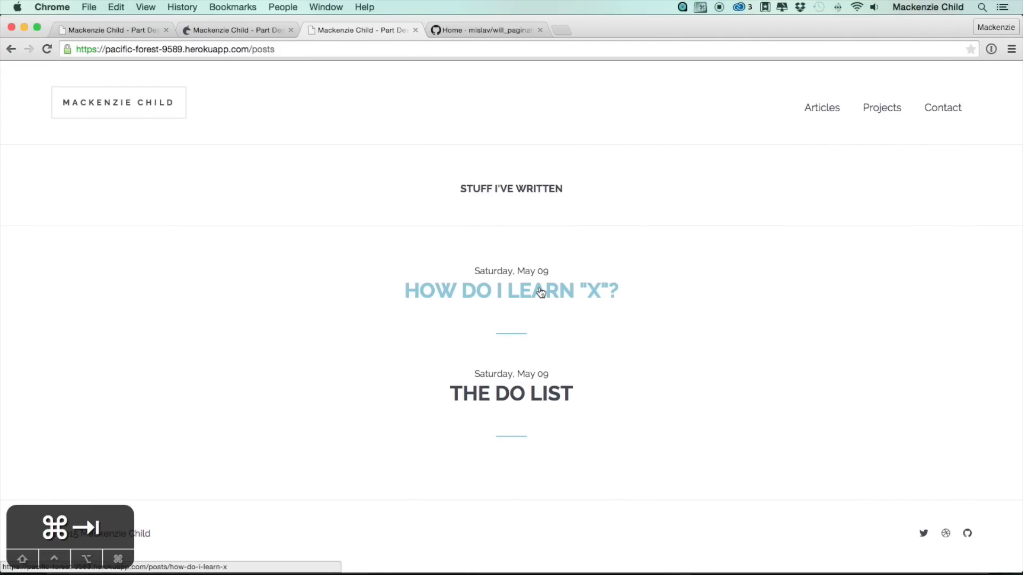
mouse_move(528, 306)
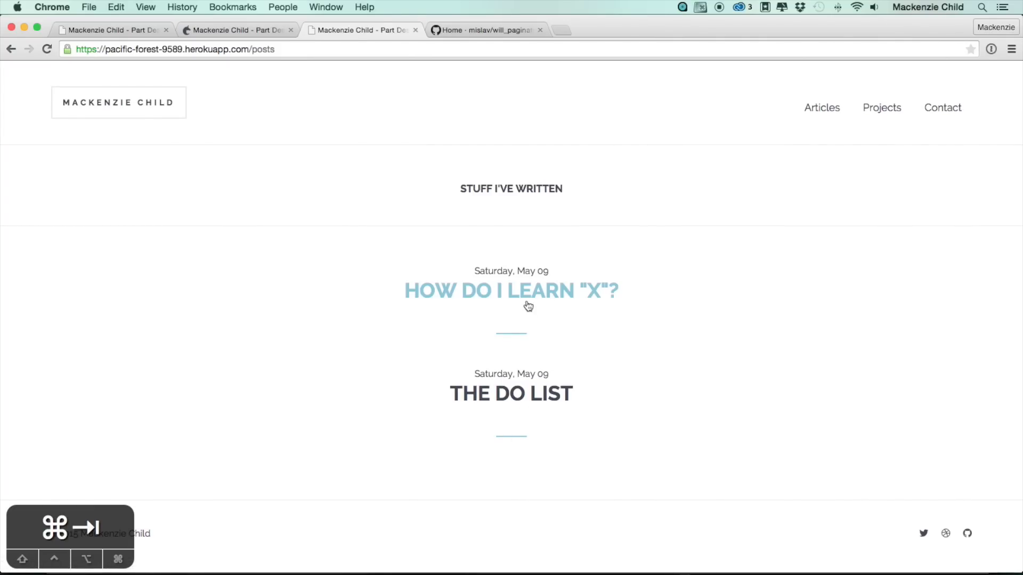
Check the live Heroku posts page listing 'How do I learn X?' and 'The Do List'.
left_click(511, 290)
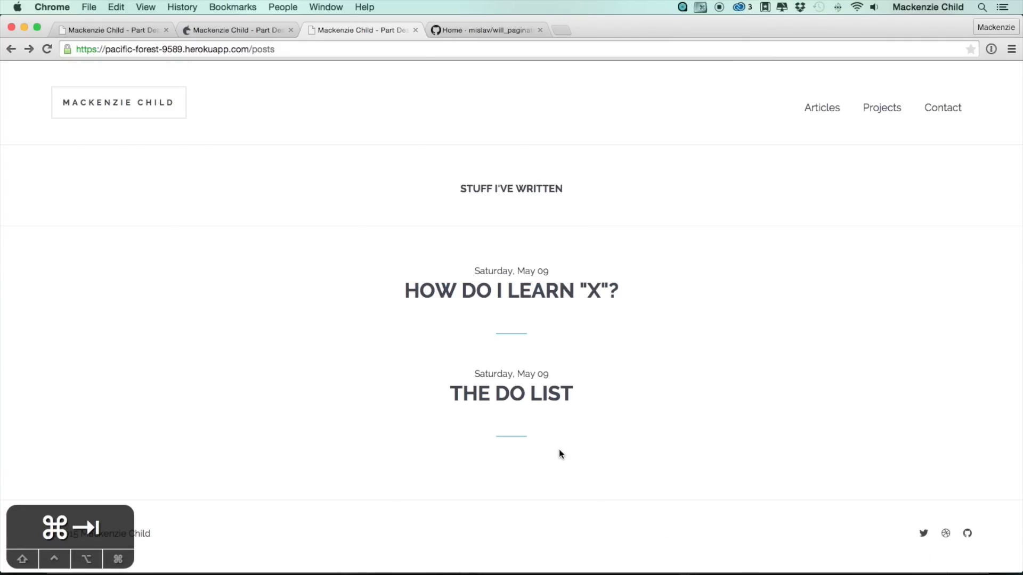
mouse_move(685, 195)
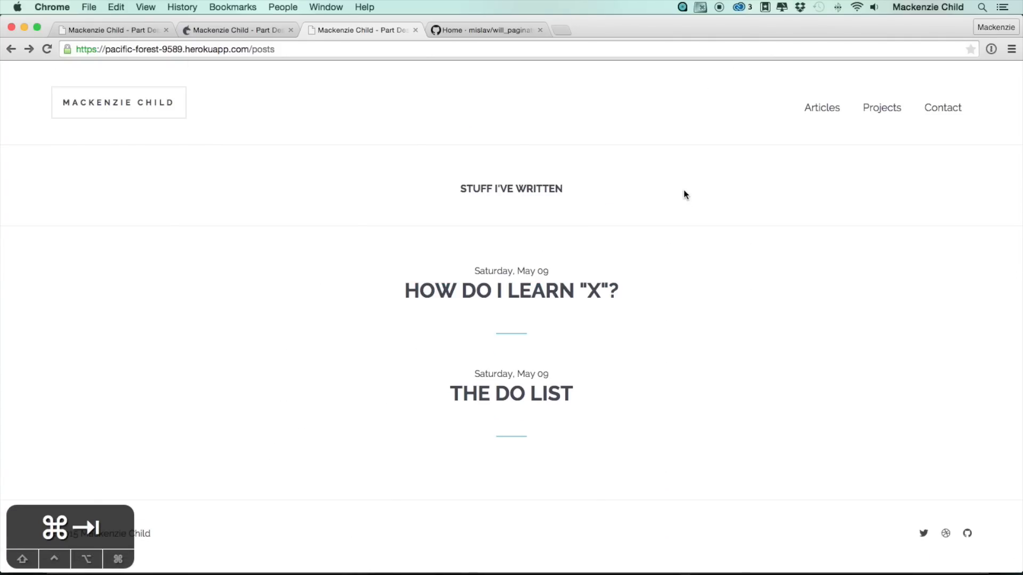
mouse_move(885, 116)
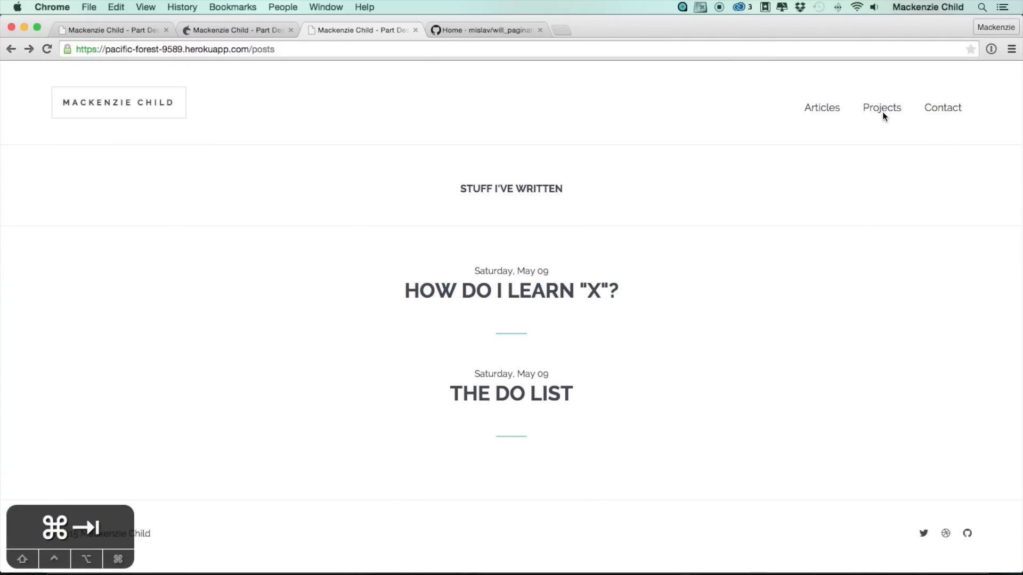